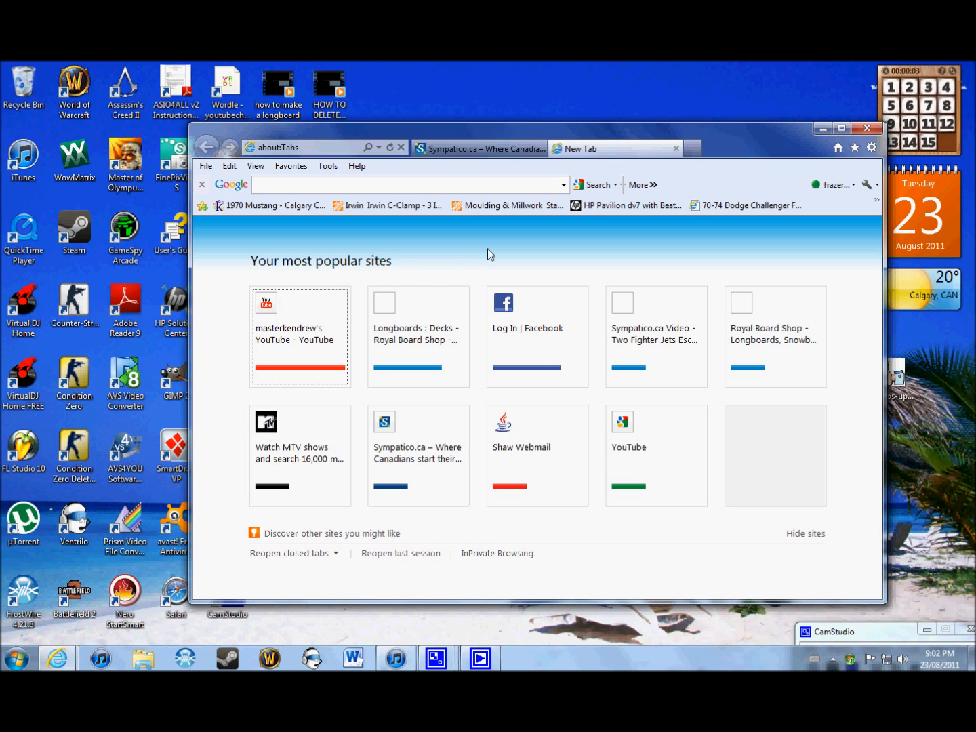
{"action": "mouse_move", "coordinate": [482, 177]}
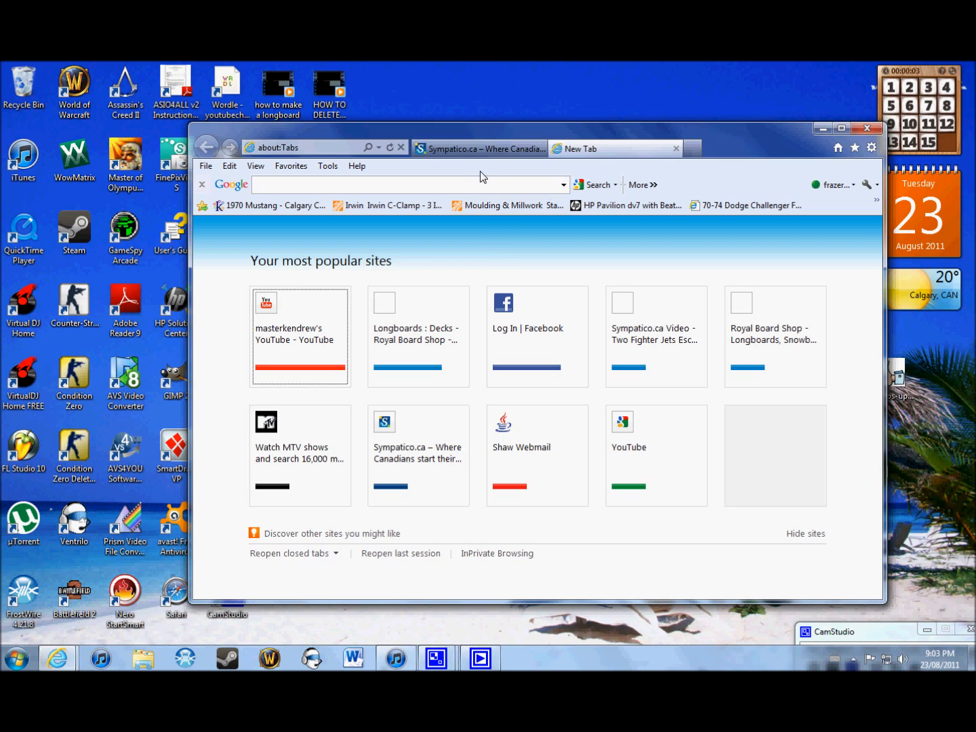
{"action": "mouse_move", "coordinate": [728, 192]}
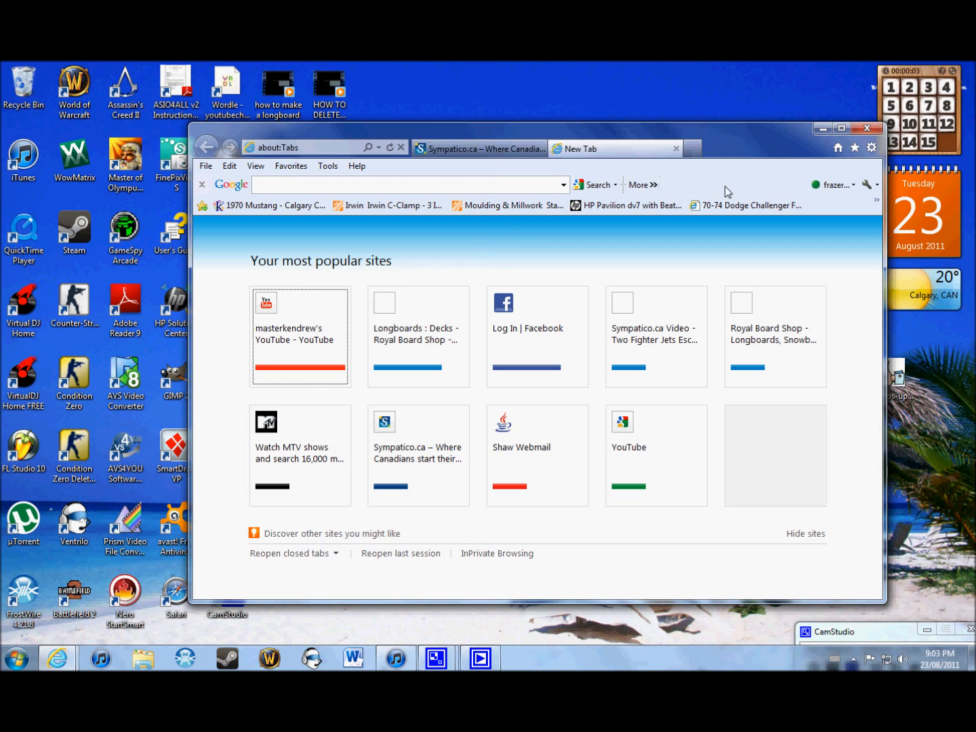
{"action": "mouse_move", "coordinate": [509, 277]}
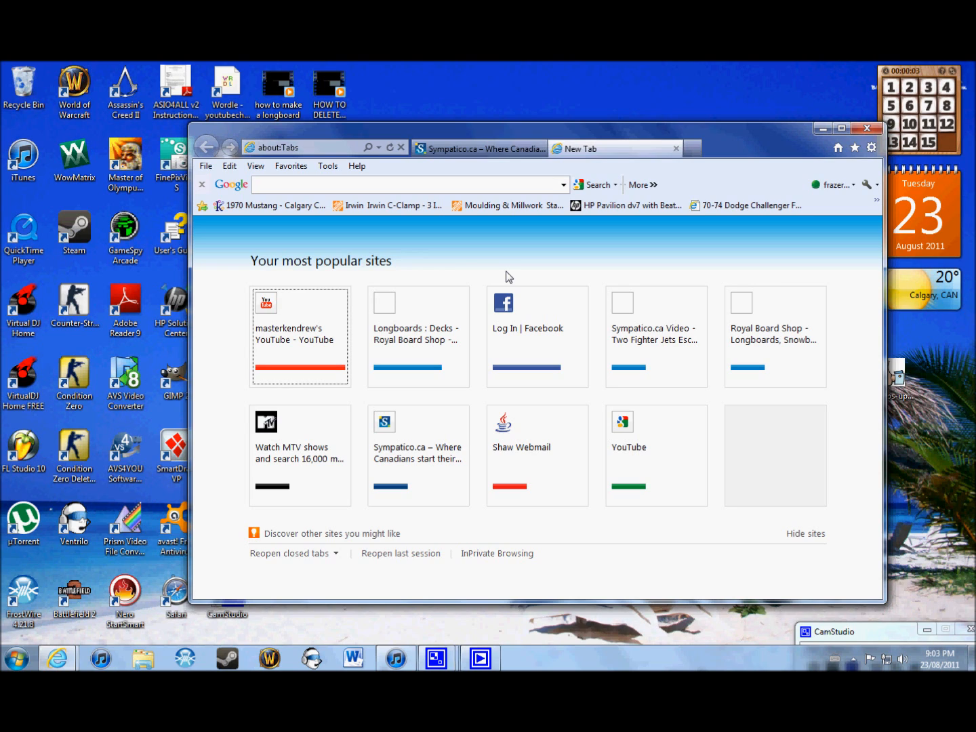
{"action": "mouse_move", "coordinate": [517, 269]}
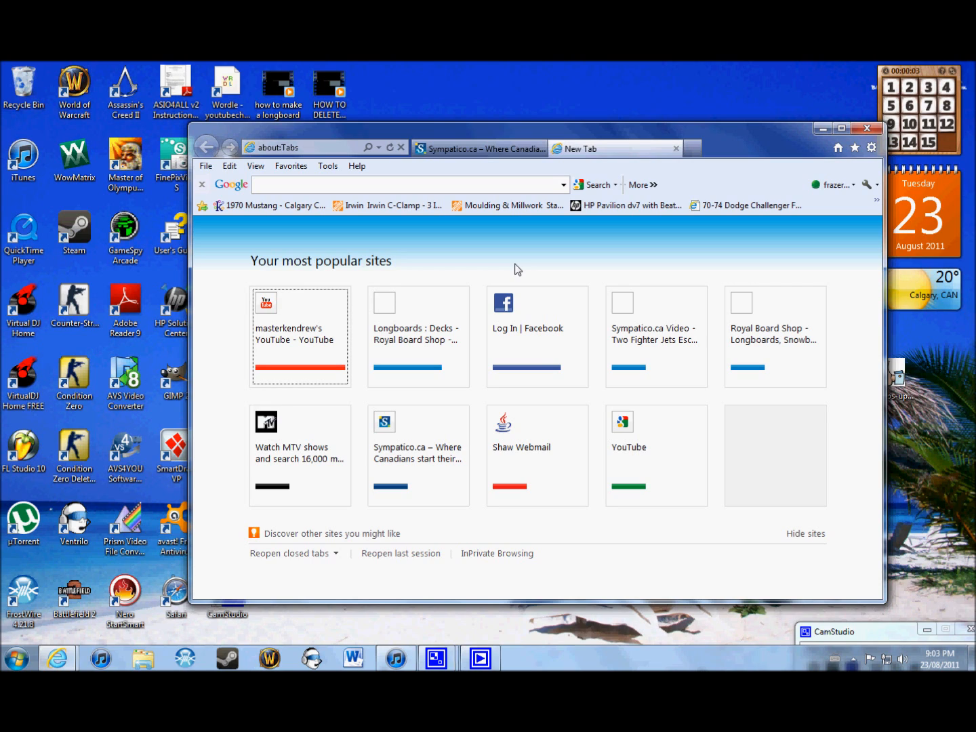
{"action": "mouse_move", "coordinate": [554, 530]}
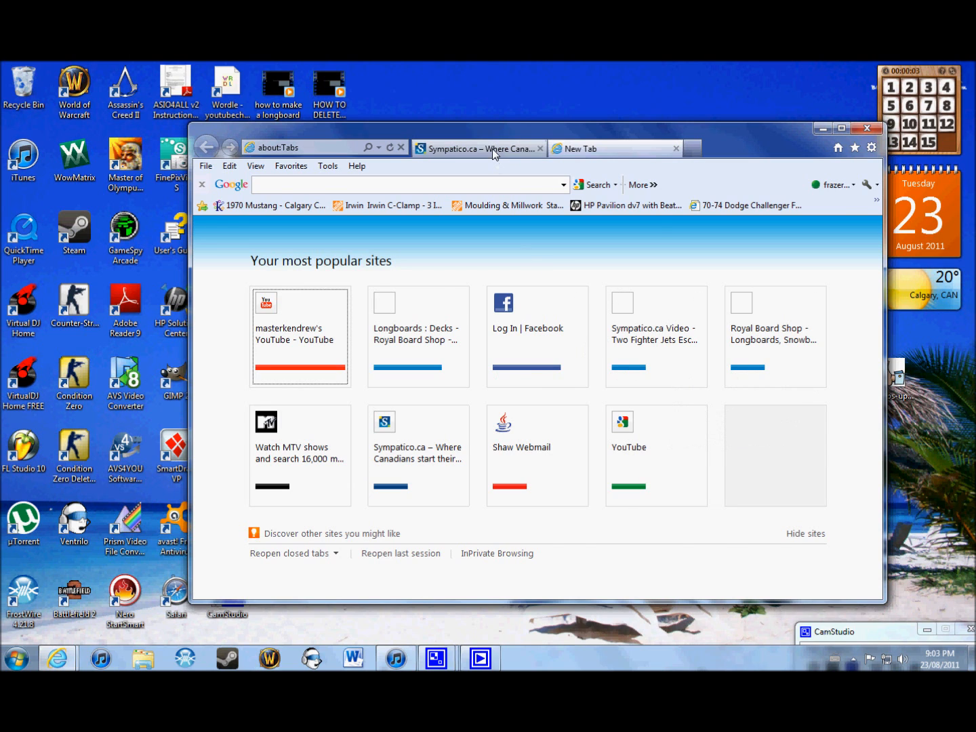
Switch to the Sympatico.ca tab, return to New Tab, then open Internet Options from the gear menu.
{"action": "left_click", "coordinate": [475, 148]}
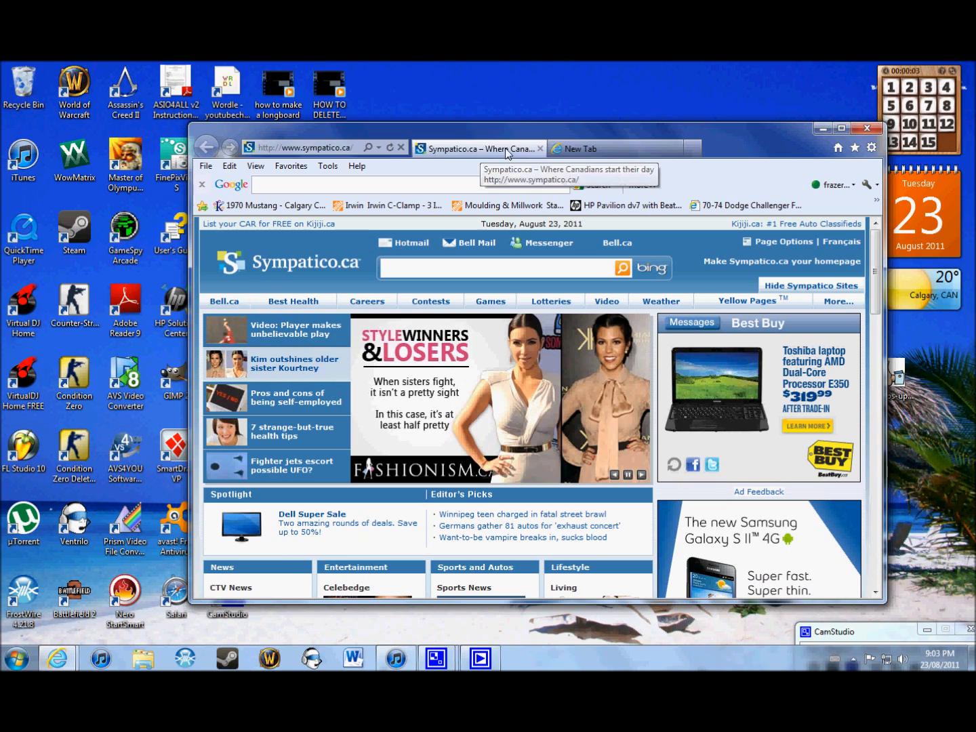
{"action": "left_click", "coordinate": [596, 149]}
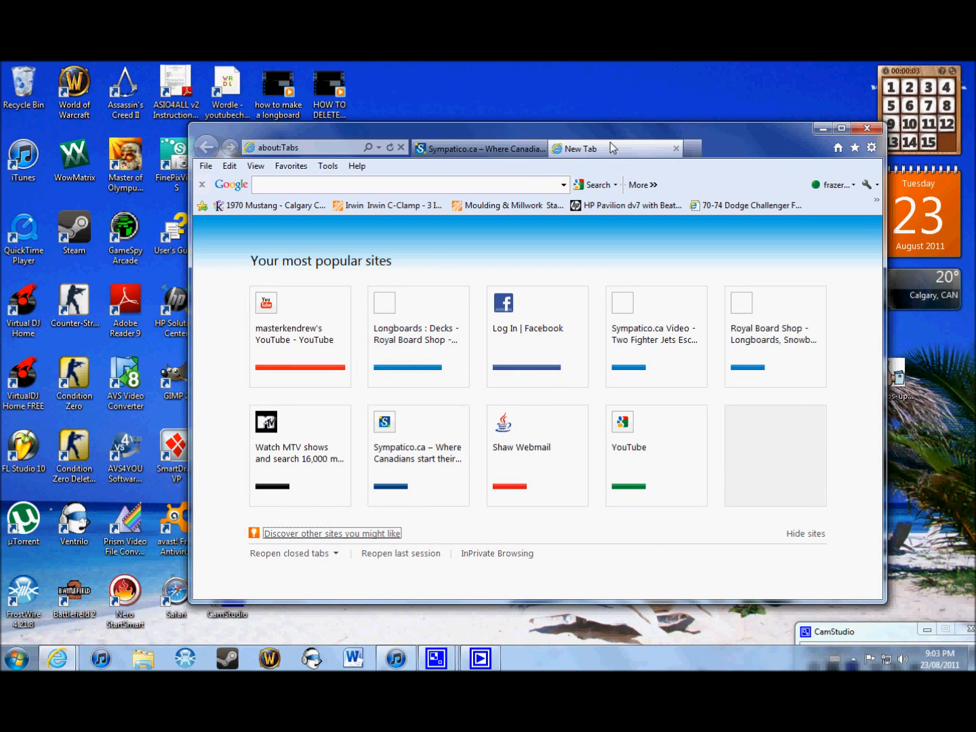
{"action": "mouse_move", "coordinate": [790, 148]}
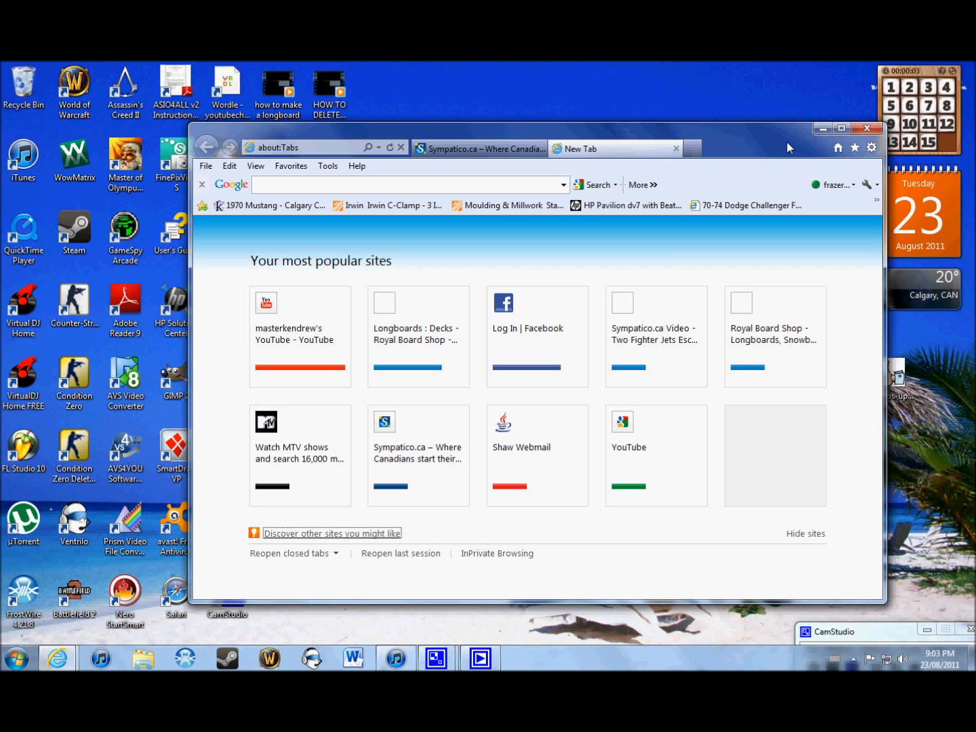
{"action": "mouse_move", "coordinate": [787, 147]}
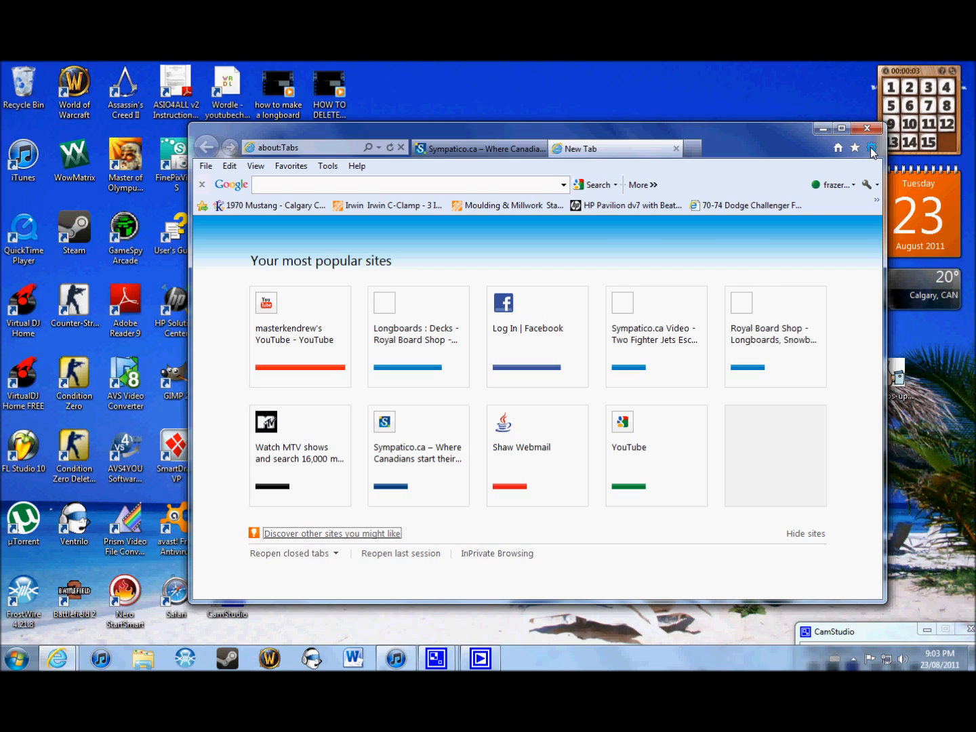
{"action": "mouse_move", "coordinate": [695, 214]}
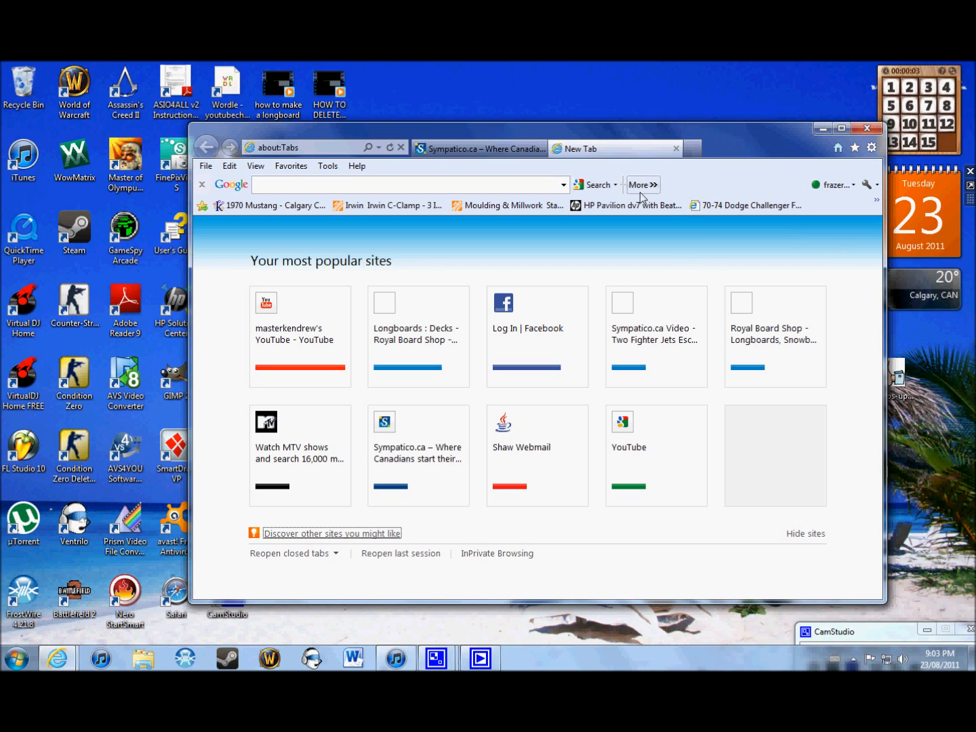
{"action": "mouse_move", "coordinate": [746, 178]}
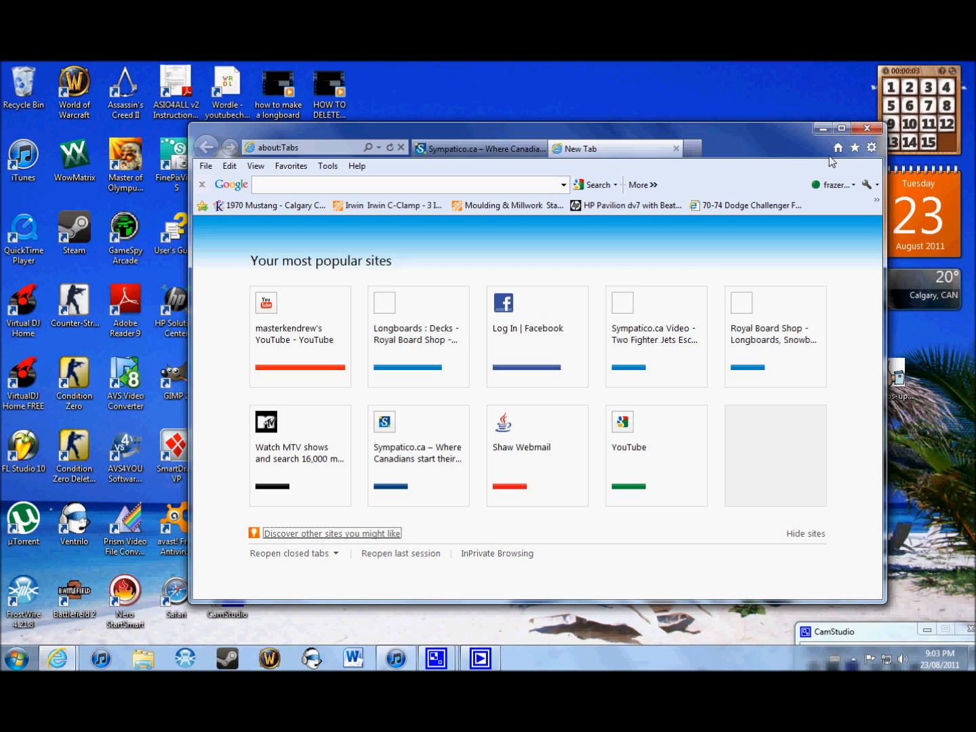
{"action": "left_click", "coordinate": [872, 148]}
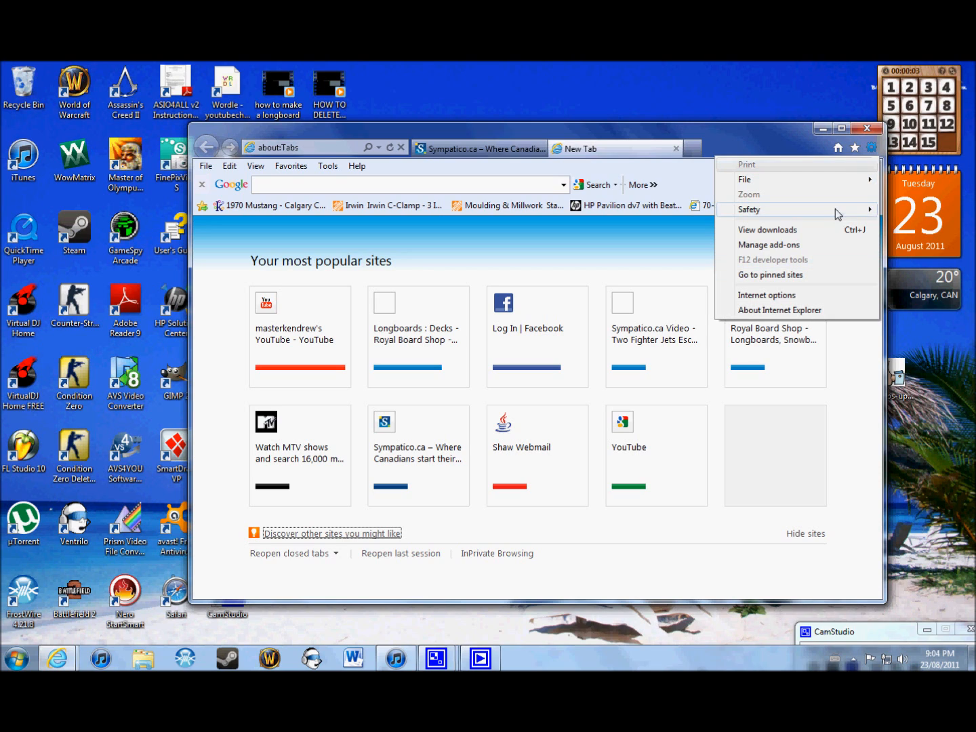
{"action": "mouse_move", "coordinate": [796, 295]}
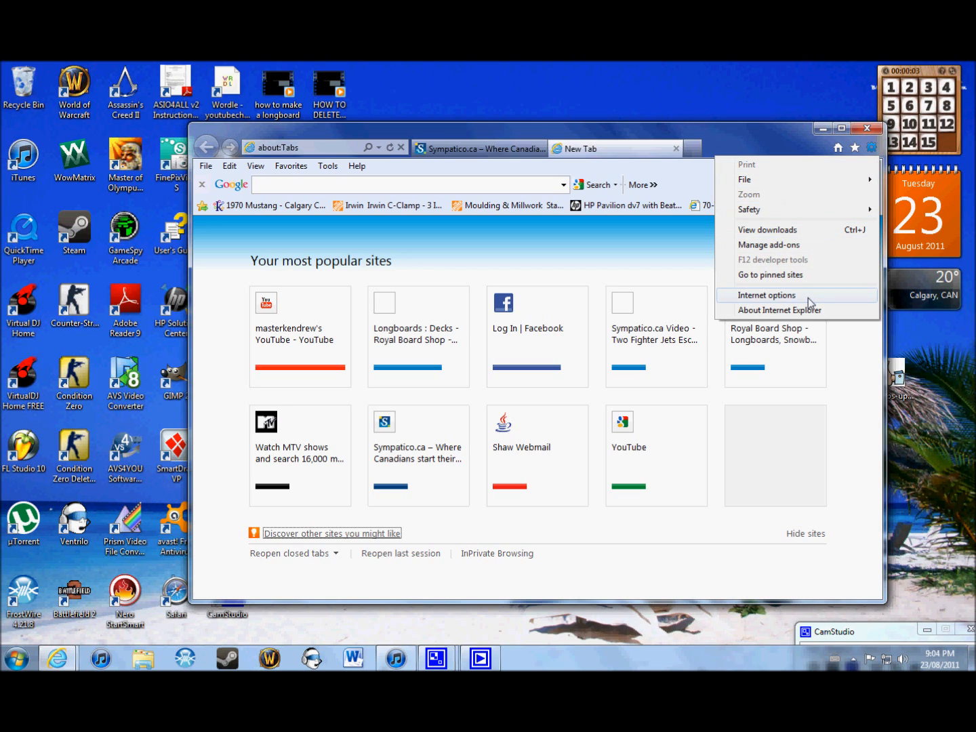
{"action": "left_click", "coordinate": [767, 295]}
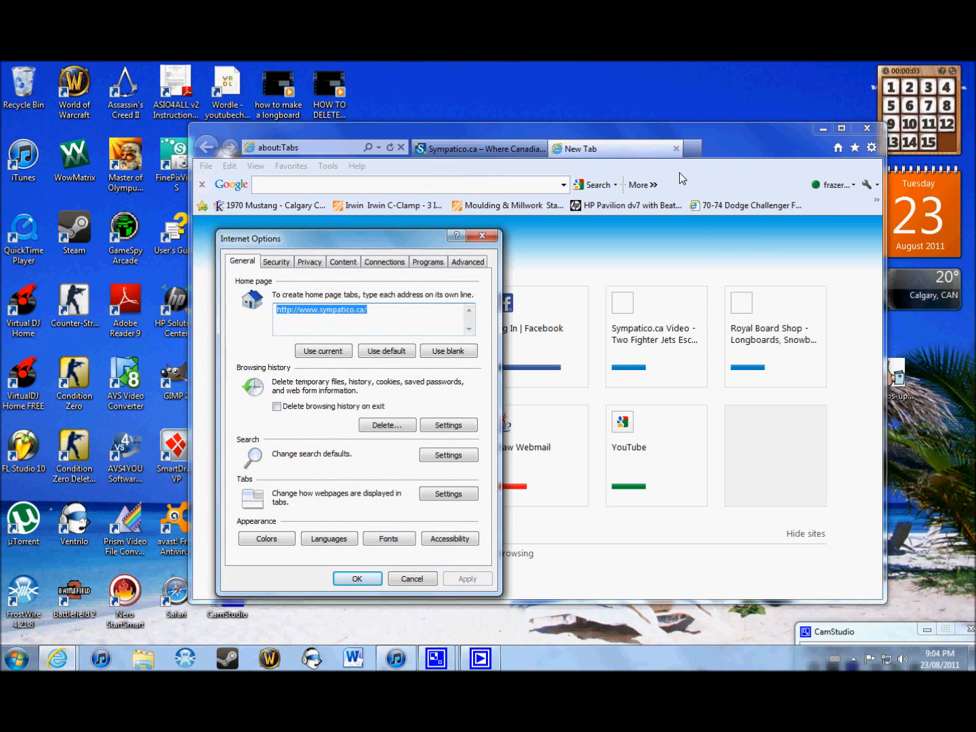
{"action": "mouse_move", "coordinate": [414, 195]}
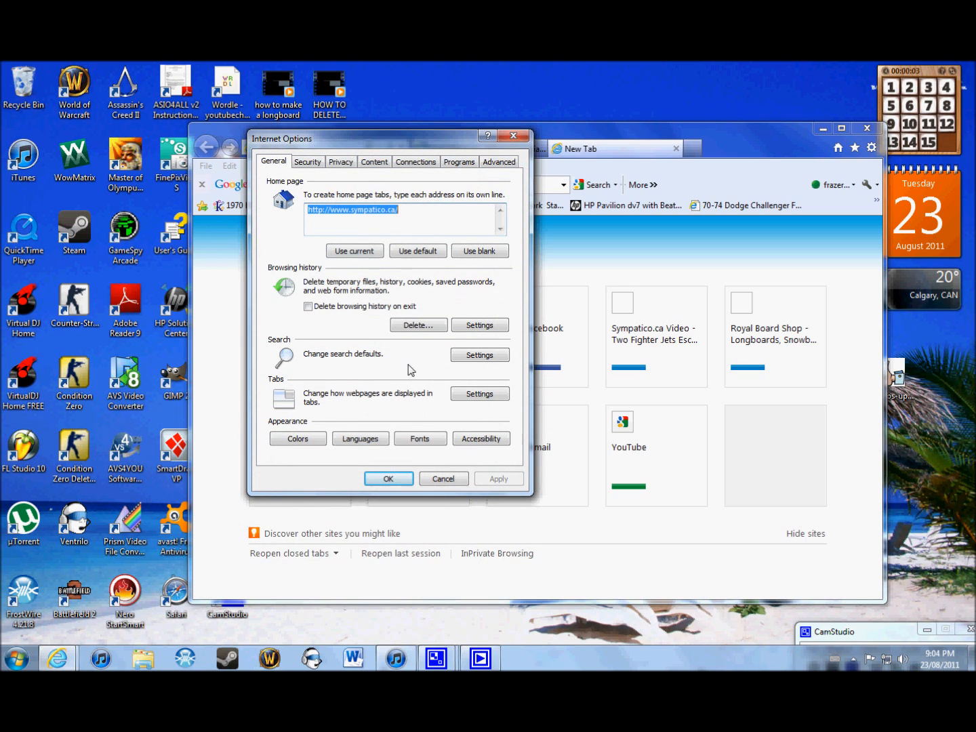
{"action": "mouse_move", "coordinate": [298, 200]}
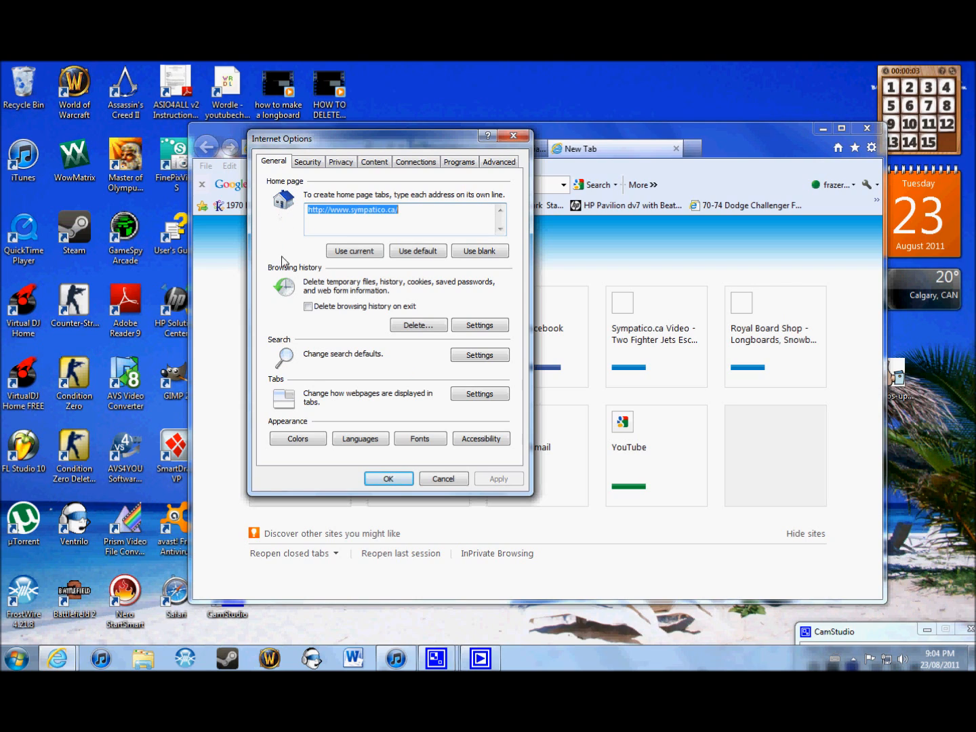
{"action": "mouse_move", "coordinate": [301, 336]}
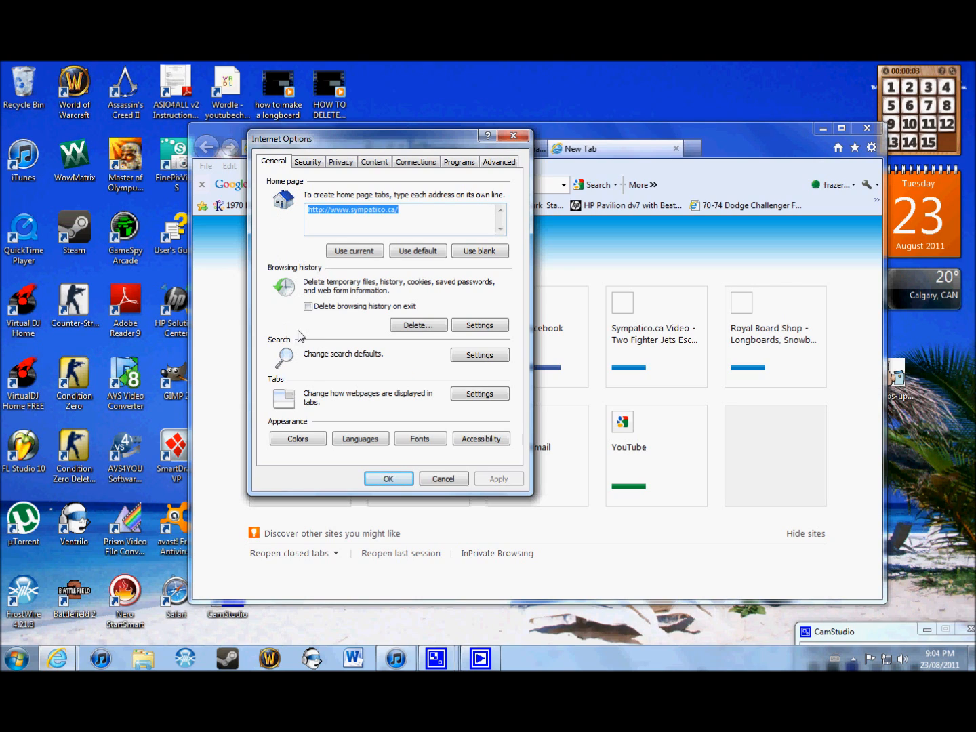
{"action": "mouse_move", "coordinate": [310, 381]}
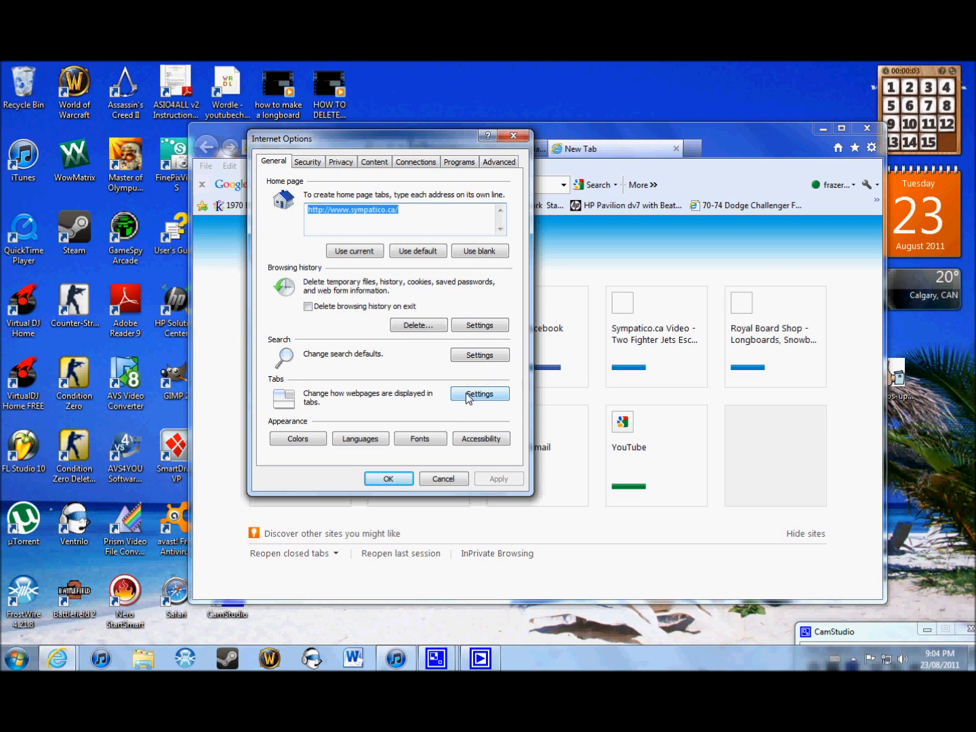
In Tabs Settings, set new tabs to open 'Your first home page'.
{"action": "left_click", "coordinate": [479, 394]}
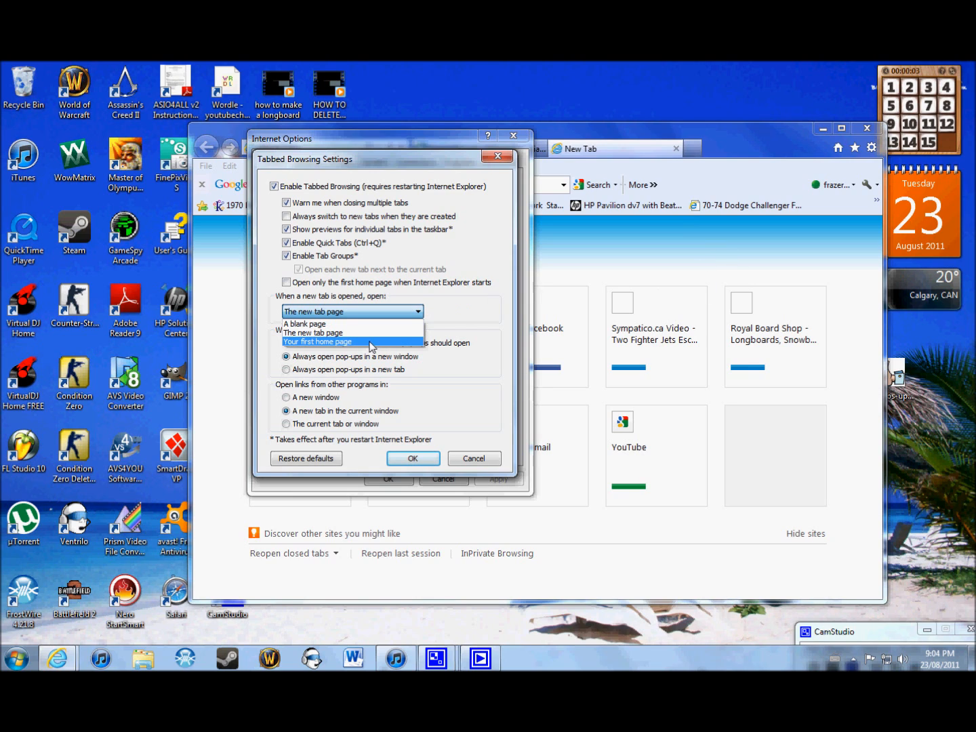
{"action": "left_click", "coordinate": [317, 342]}
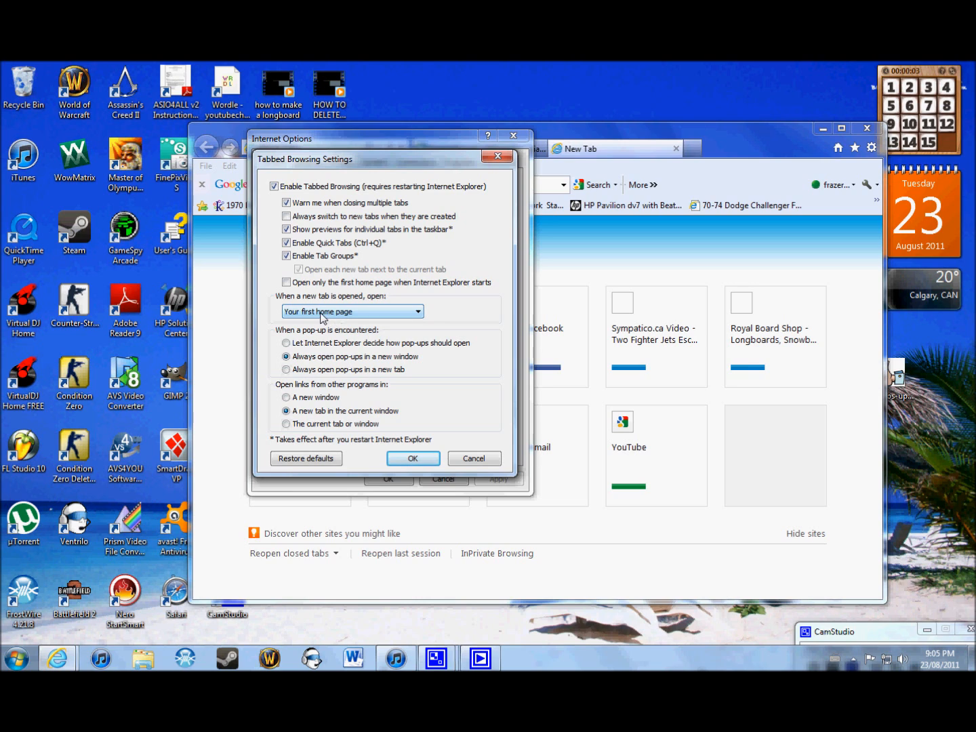
{"action": "mouse_move", "coordinate": [393, 134]}
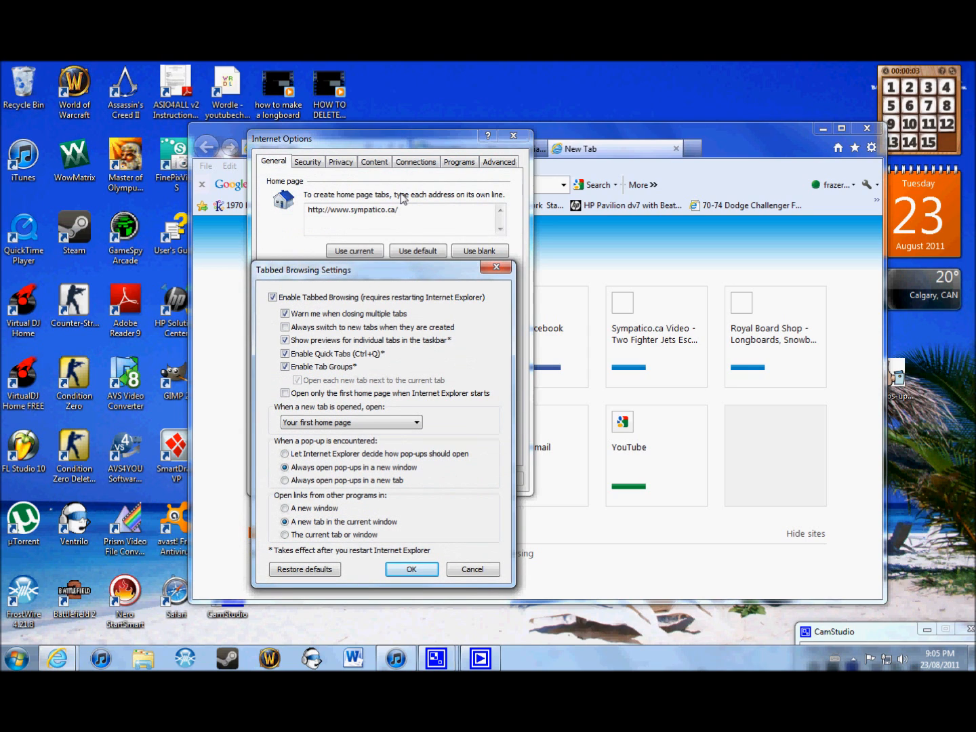
{"action": "left_click", "coordinate": [285, 467]}
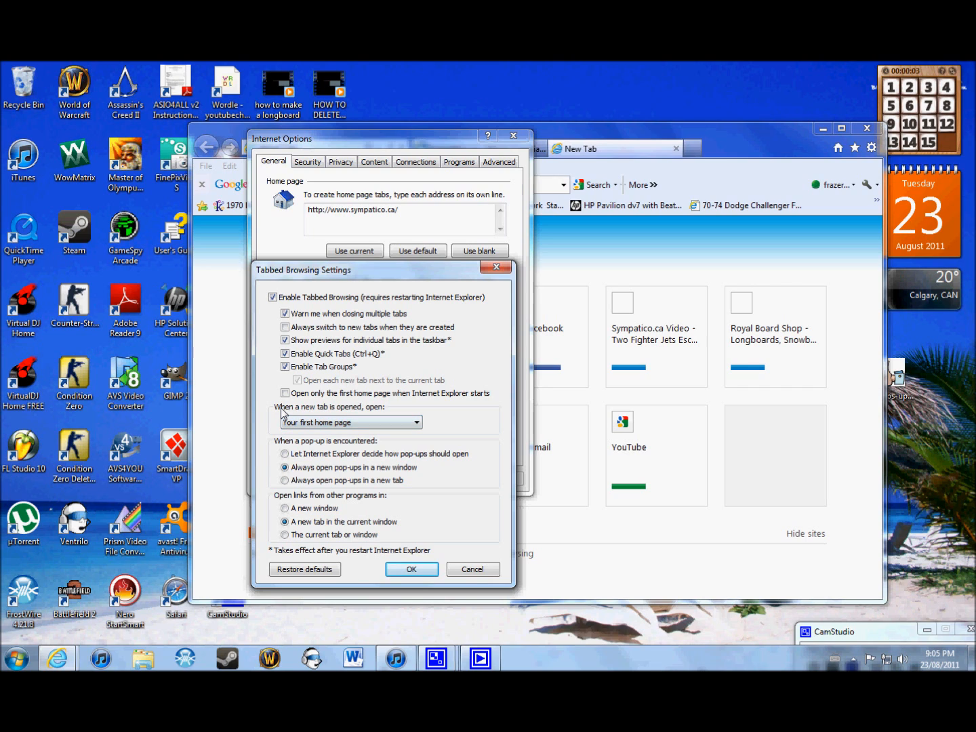
{"action": "mouse_move", "coordinate": [473, 507]}
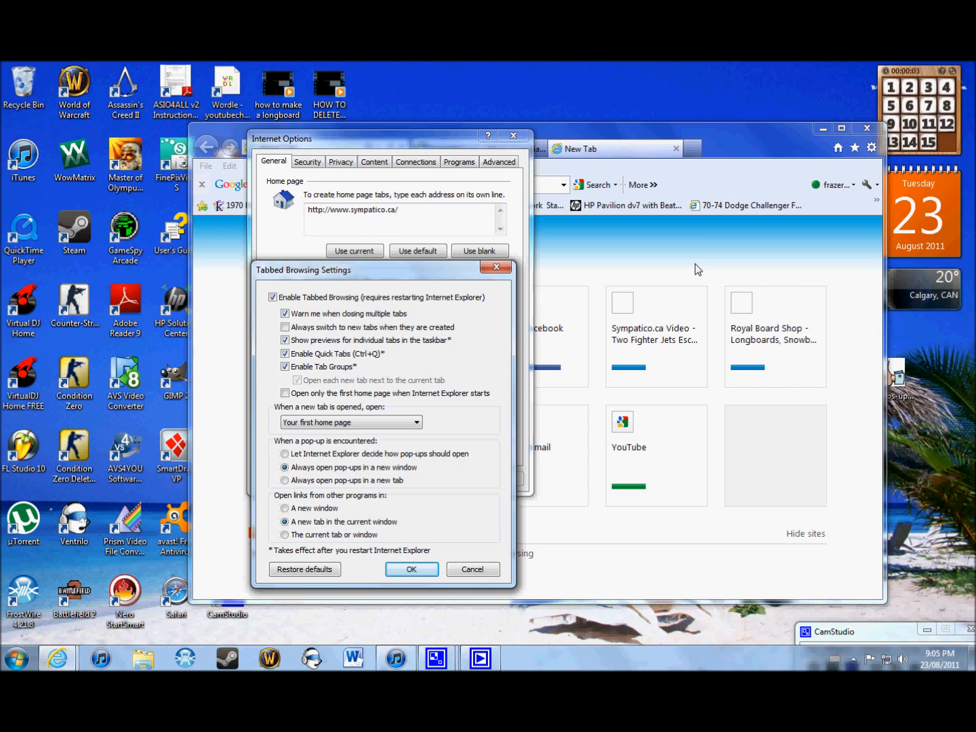
{"action": "left_click", "coordinate": [350, 422]}
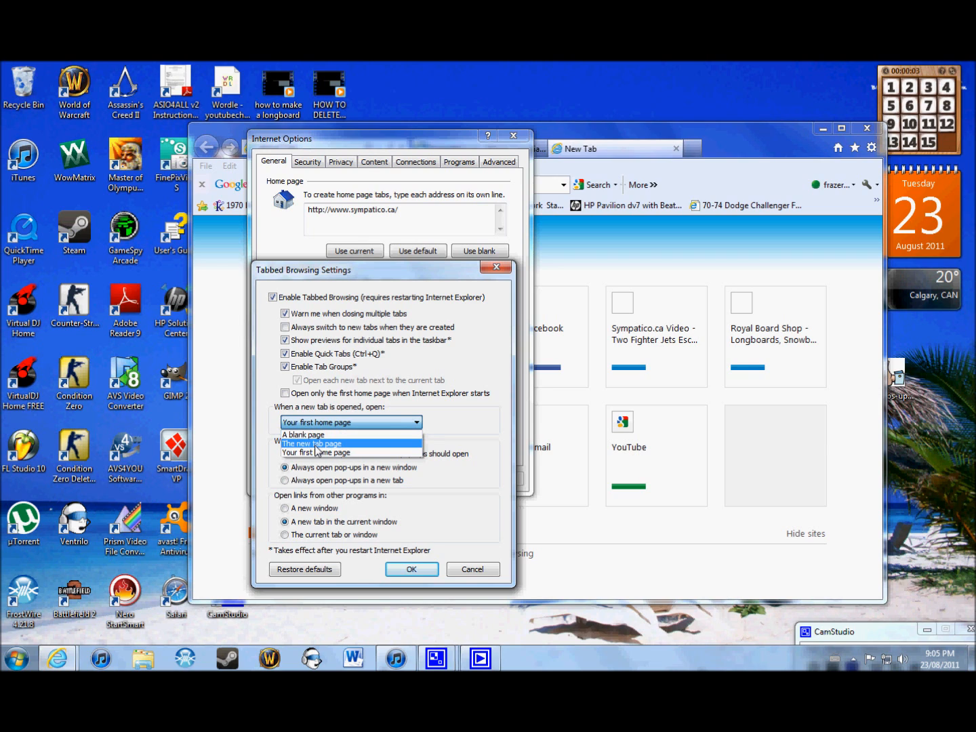
Set new tabs to open the New Tab page, confirm, and test in a new tab.
{"action": "left_click", "coordinate": [311, 443]}
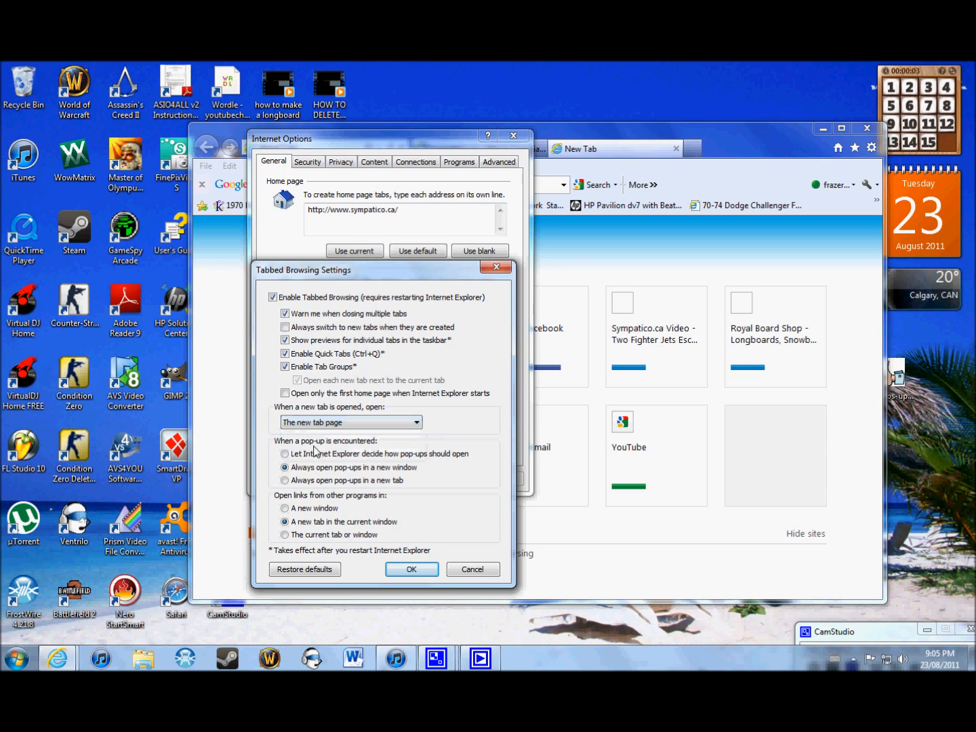
{"action": "left_click", "coordinate": [411, 569]}
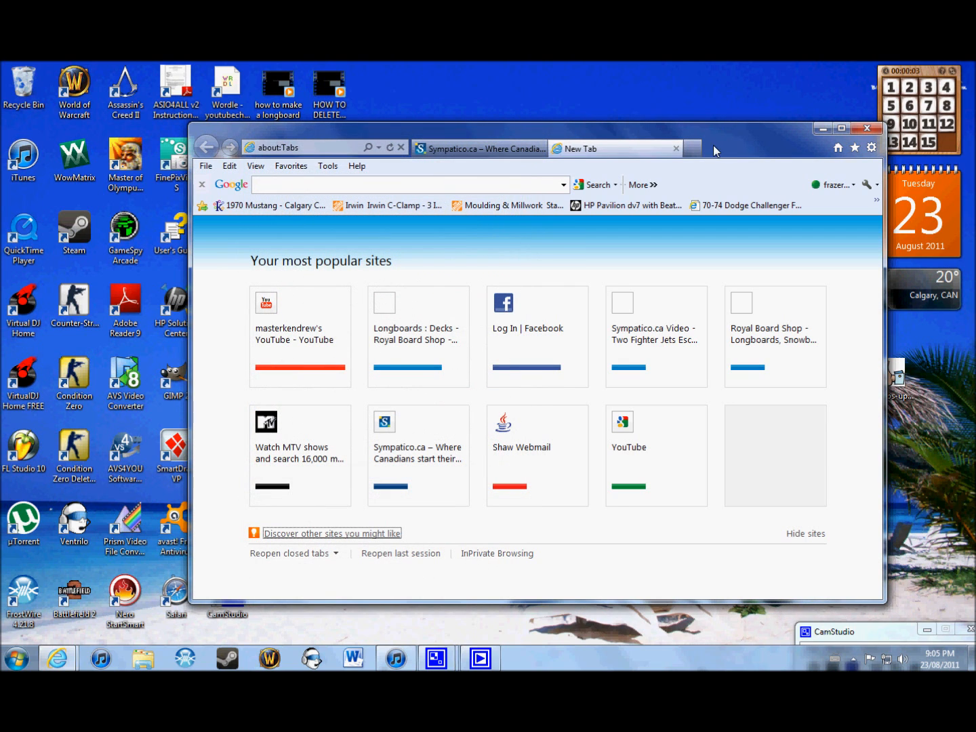
{"action": "left_click", "coordinate": [692, 148]}
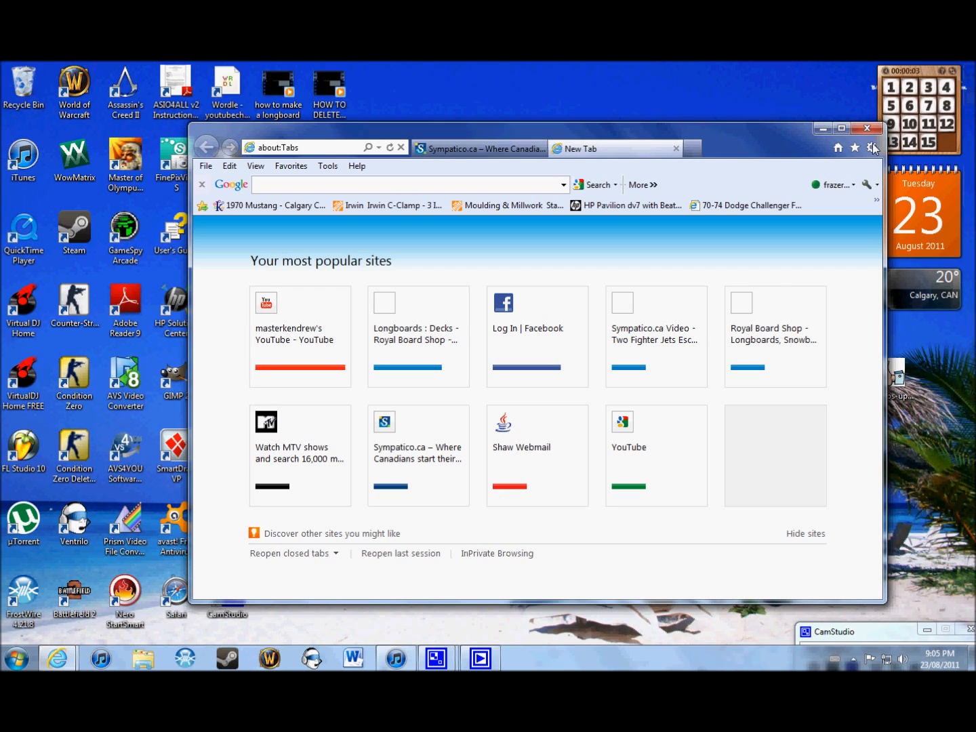
{"action": "mouse_move", "coordinate": [871, 157]}
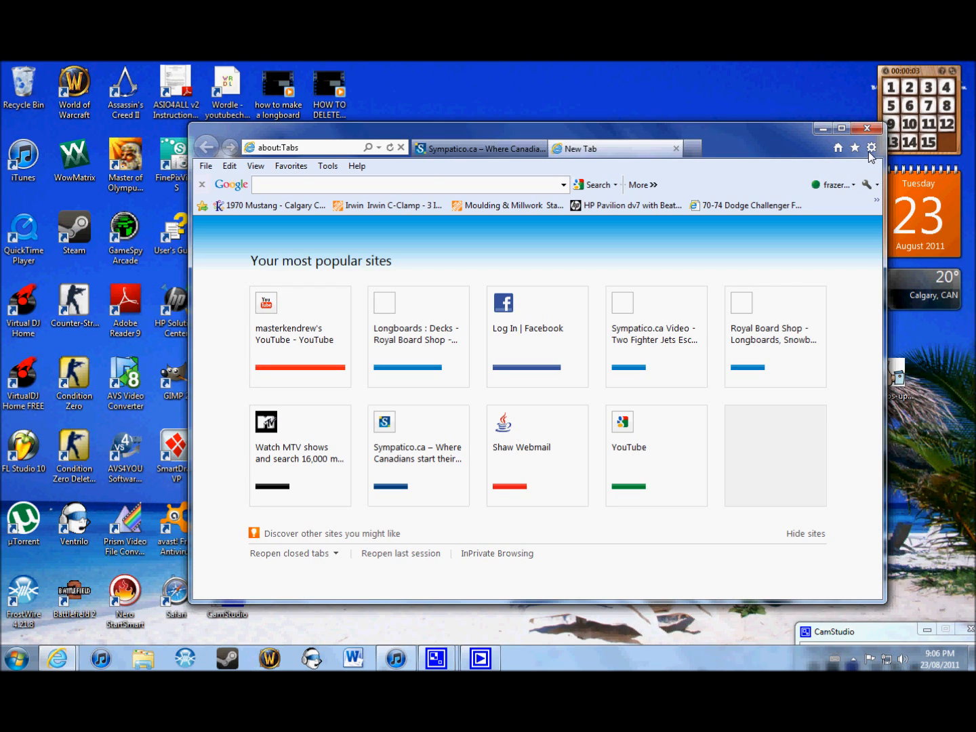
{"action": "left_click", "coordinate": [872, 147]}
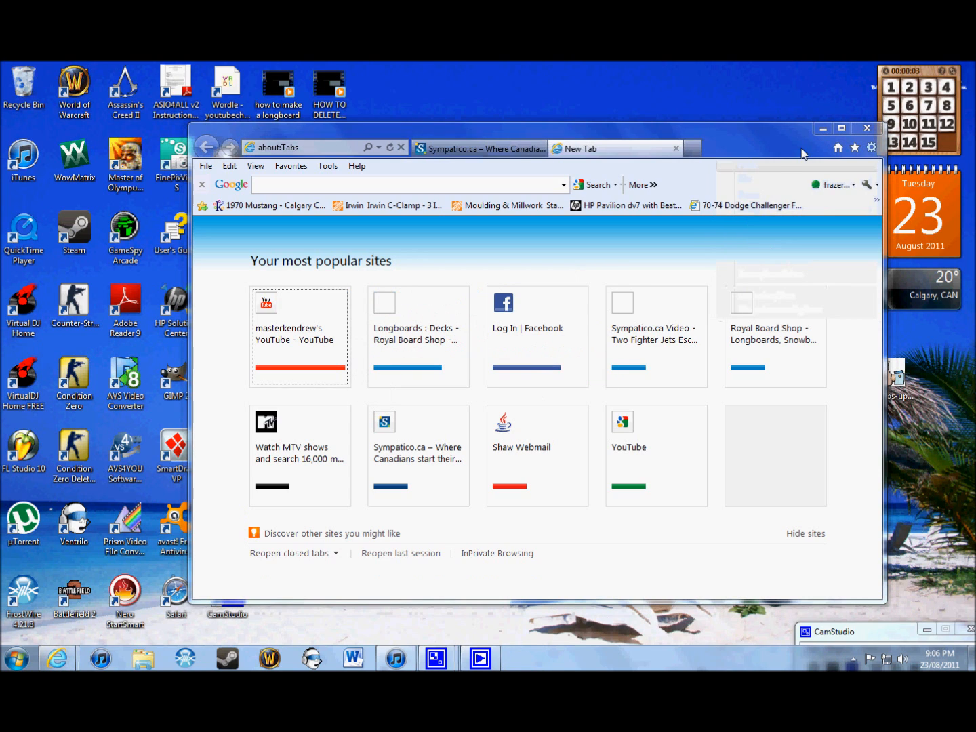
{"action": "left_click", "coordinate": [872, 147]}
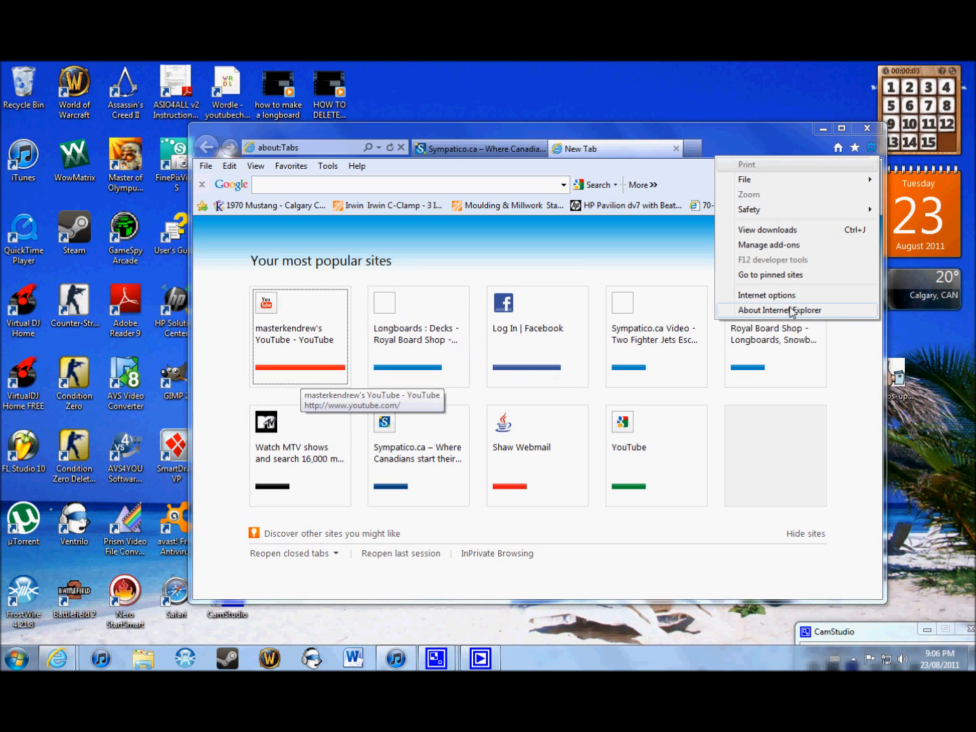
Set new tabs to open your first home page, confirm, and test in a new tab.
{"action": "left_click", "coordinate": [767, 294]}
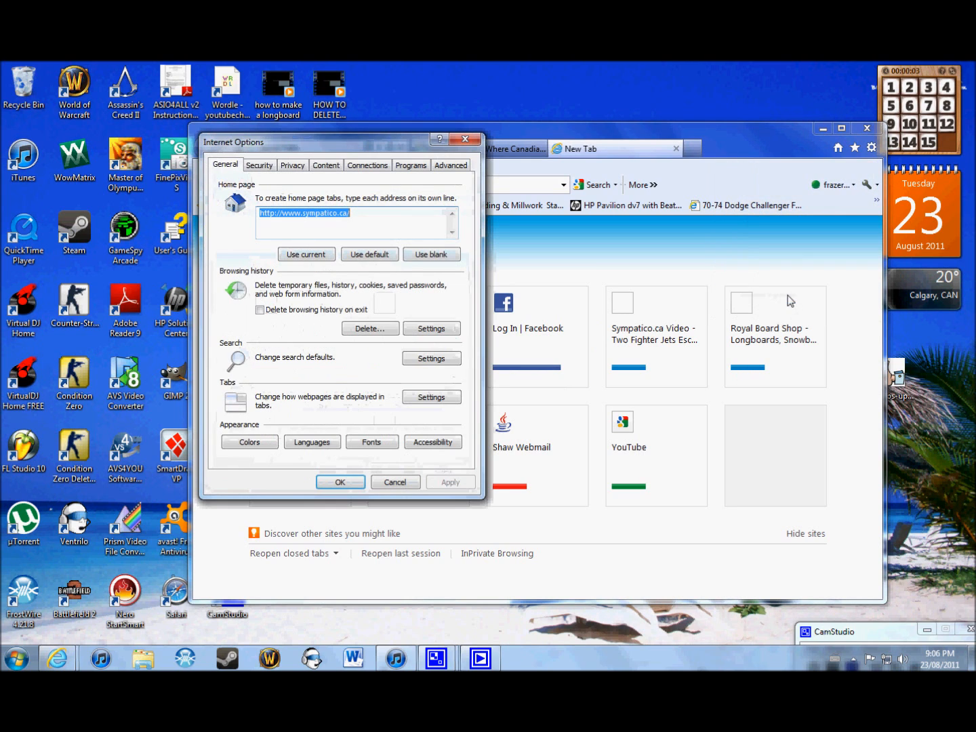
{"action": "mouse_move", "coordinate": [452, 420]}
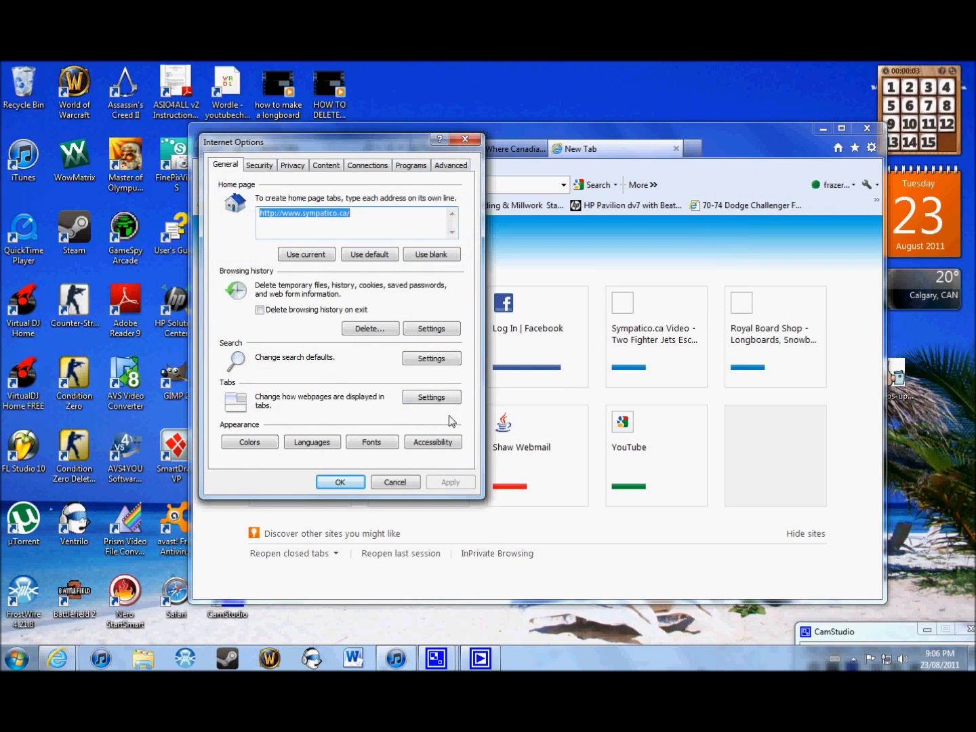
{"action": "left_click", "coordinate": [431, 396]}
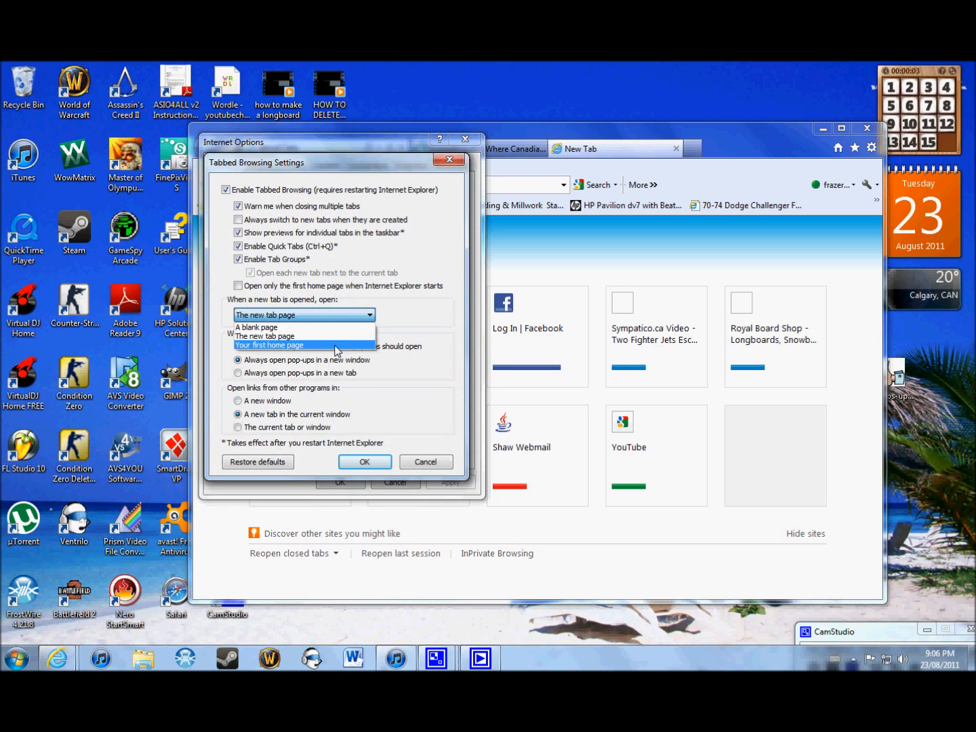
{"action": "left_click", "coordinate": [268, 344]}
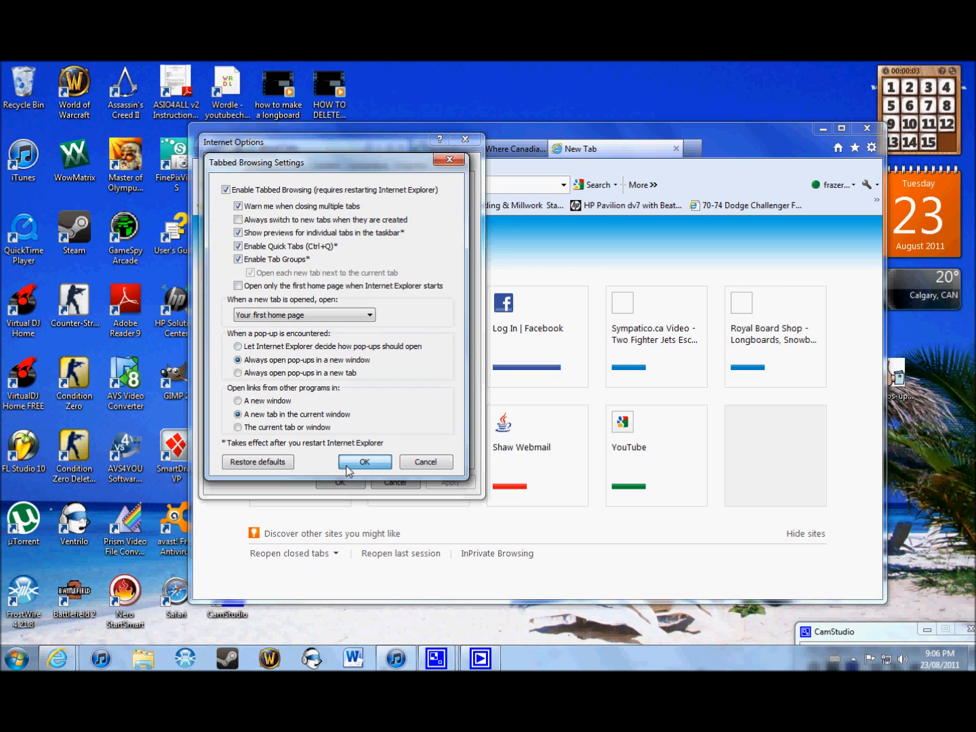
{"action": "left_click", "coordinate": [365, 462]}
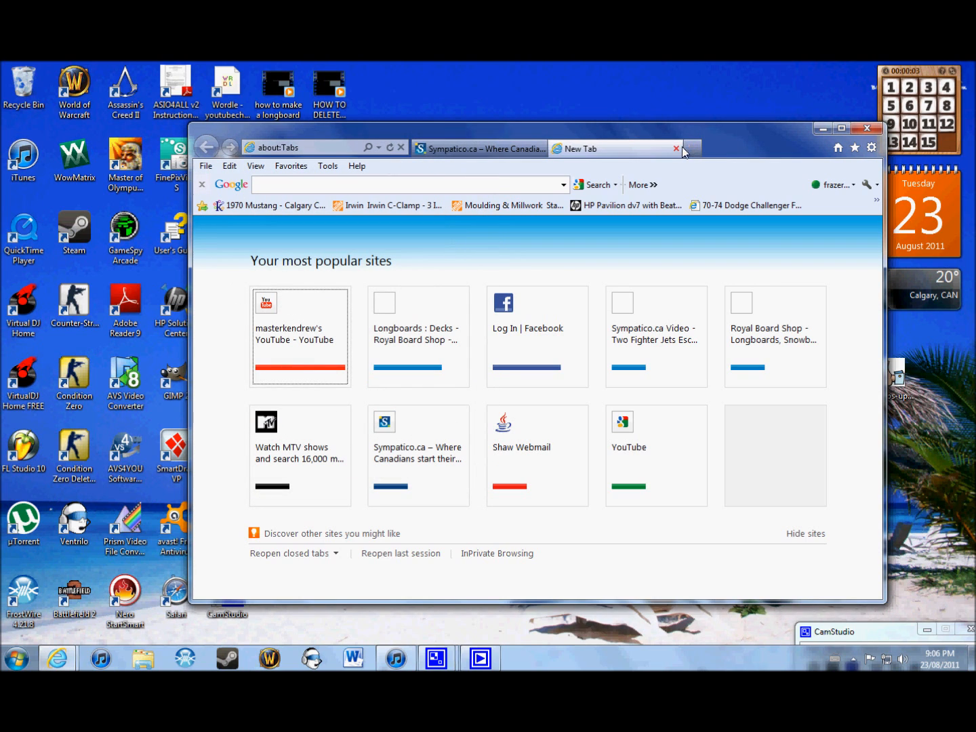
{"action": "left_click", "coordinate": [692, 149]}
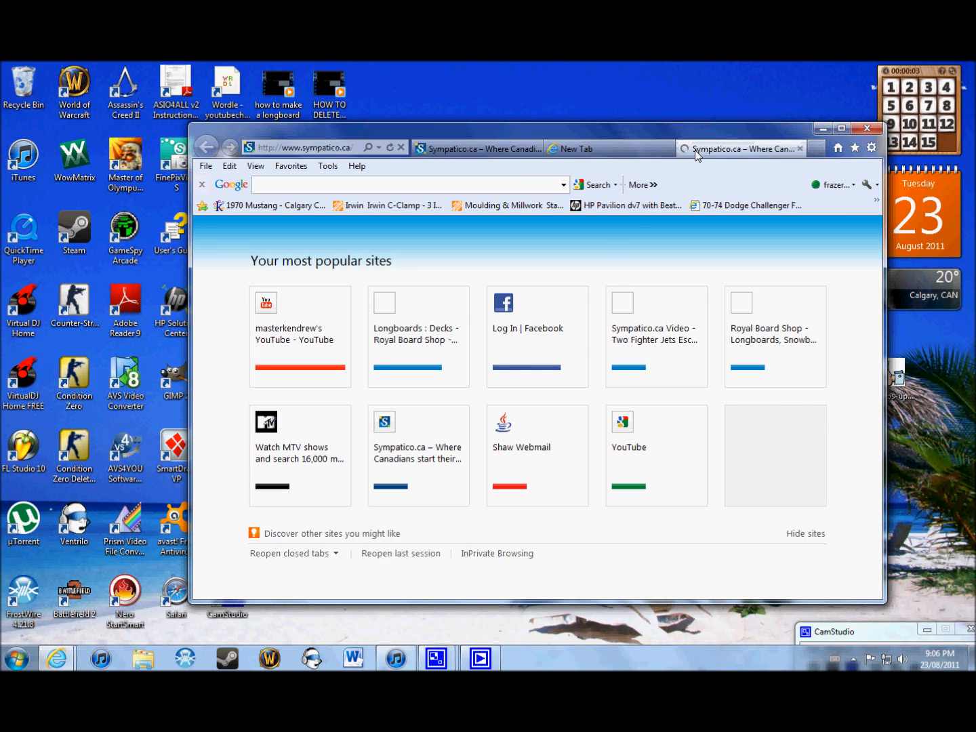
{"action": "left_click", "coordinate": [478, 148]}
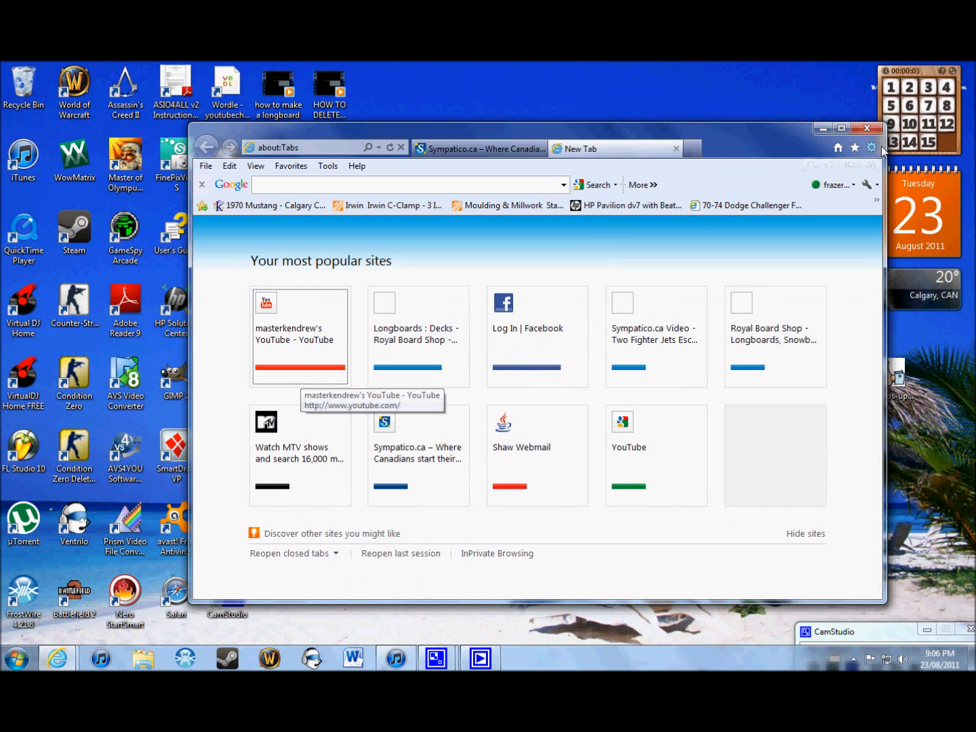
{"action": "left_click", "coordinate": [872, 147]}
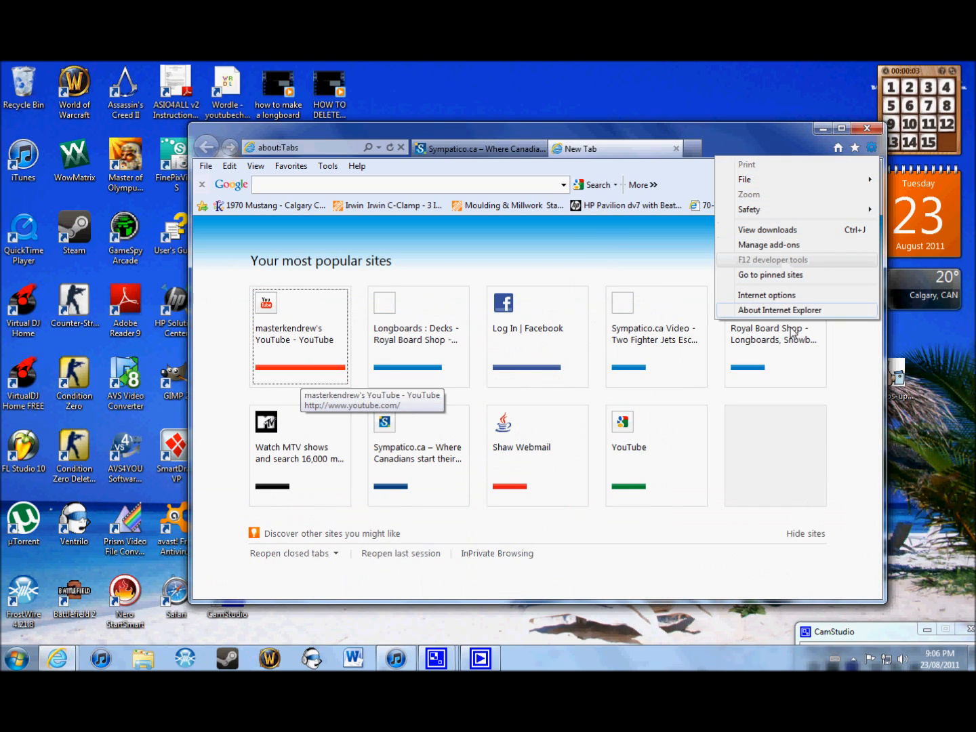
Choose 'A blank page' for new tabs in Tabs Settings and confirm both dialogs.
{"action": "left_click", "coordinate": [767, 294]}
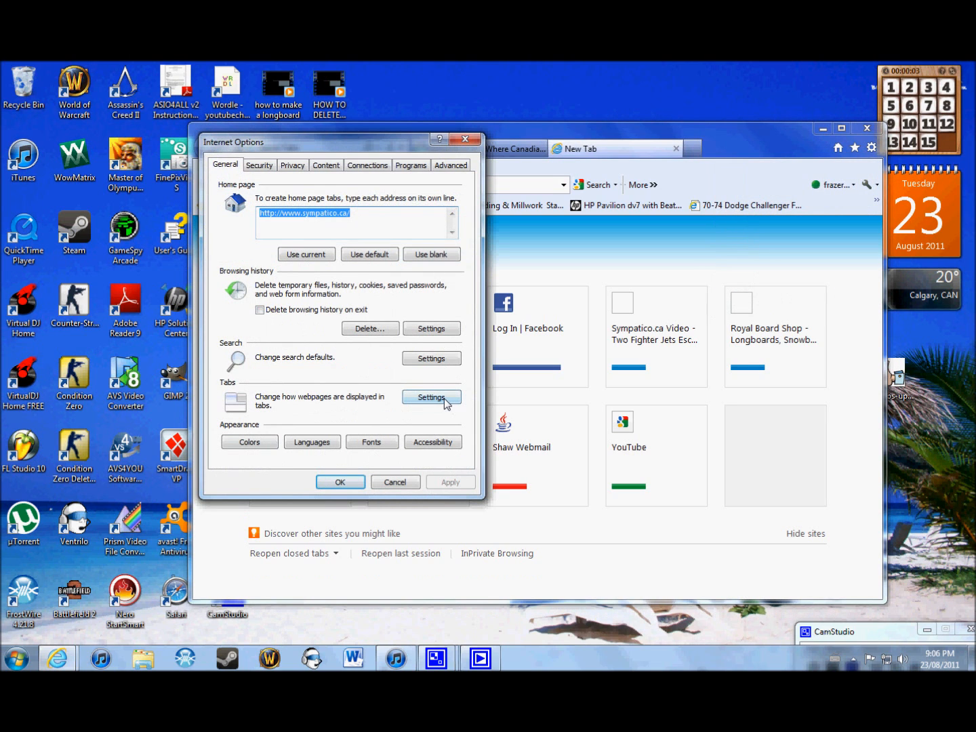
{"action": "left_click", "coordinate": [431, 397]}
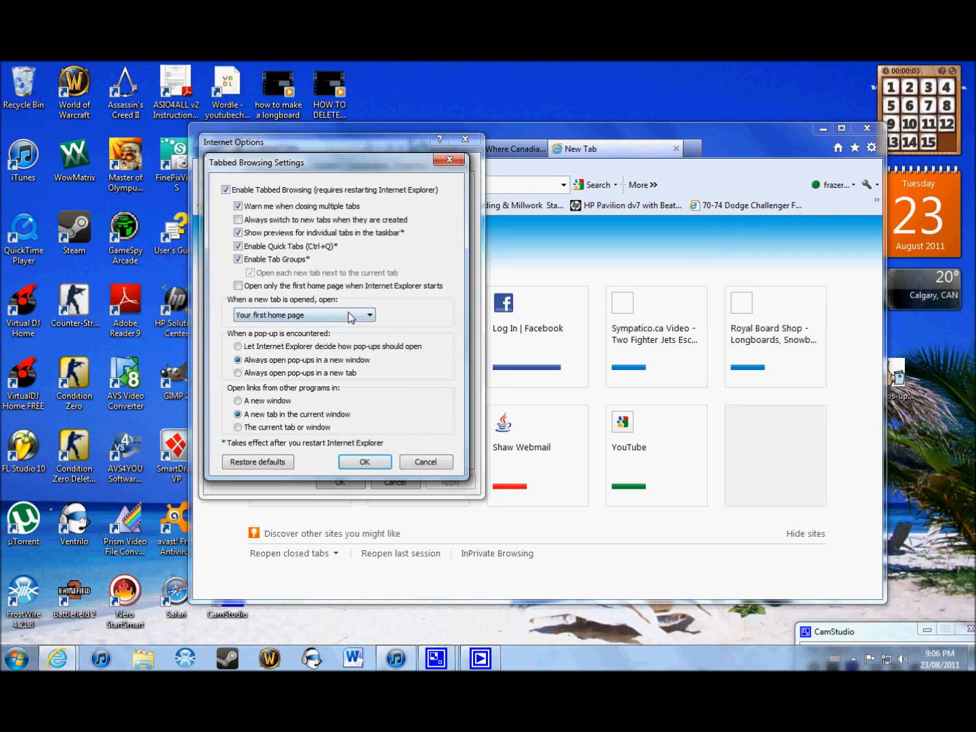
{"action": "left_click", "coordinate": [304, 315]}
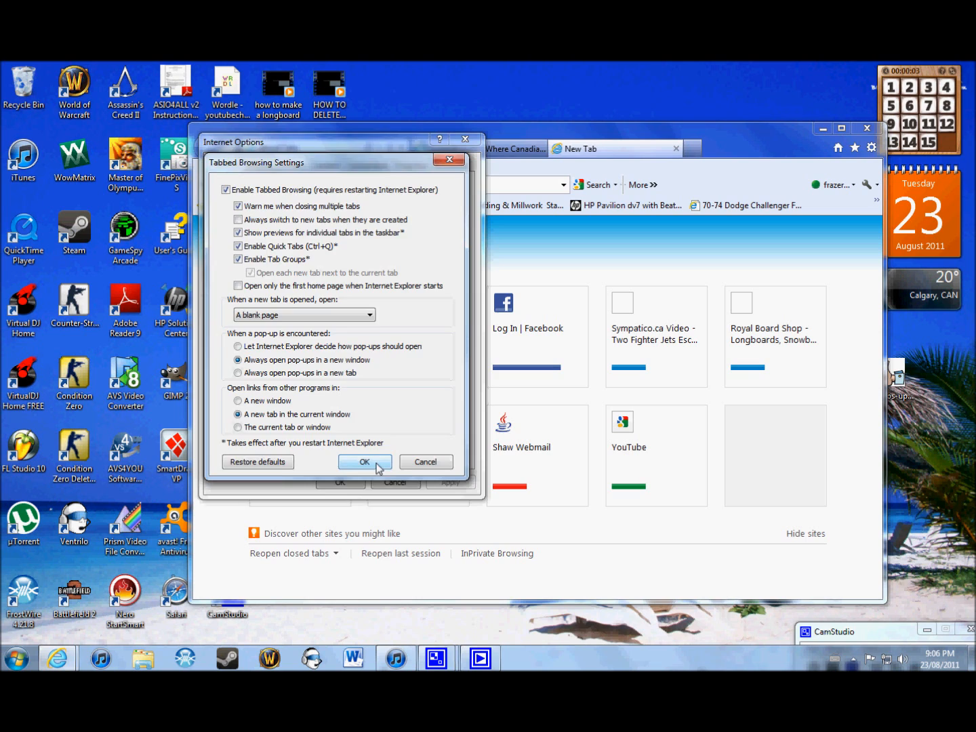
{"action": "left_click", "coordinate": [365, 462]}
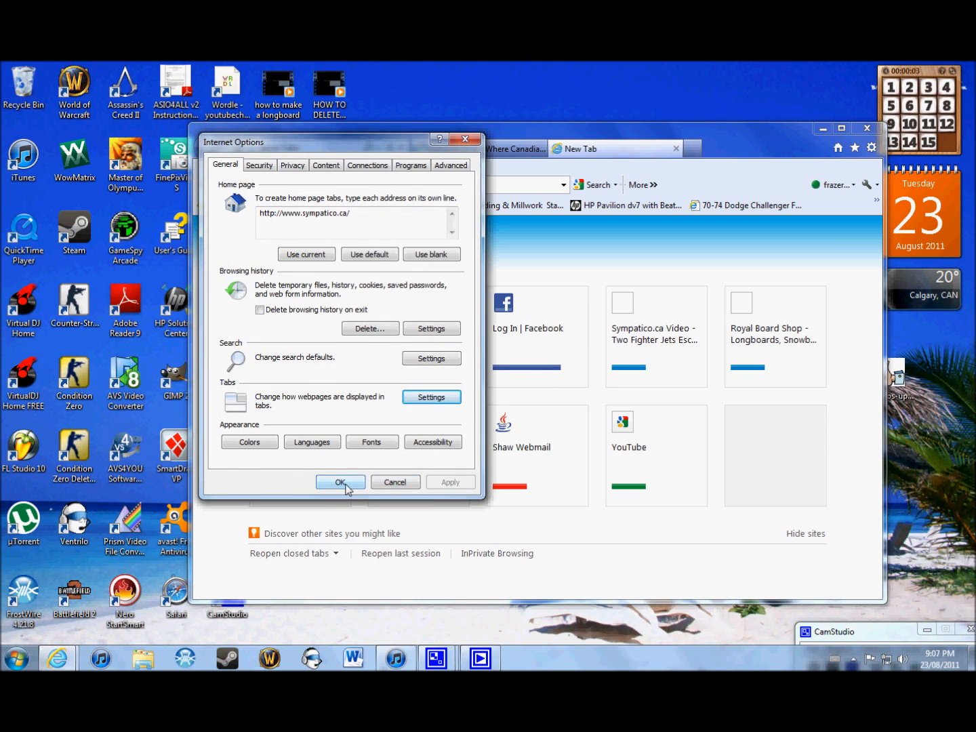
{"action": "left_click", "coordinate": [340, 482]}
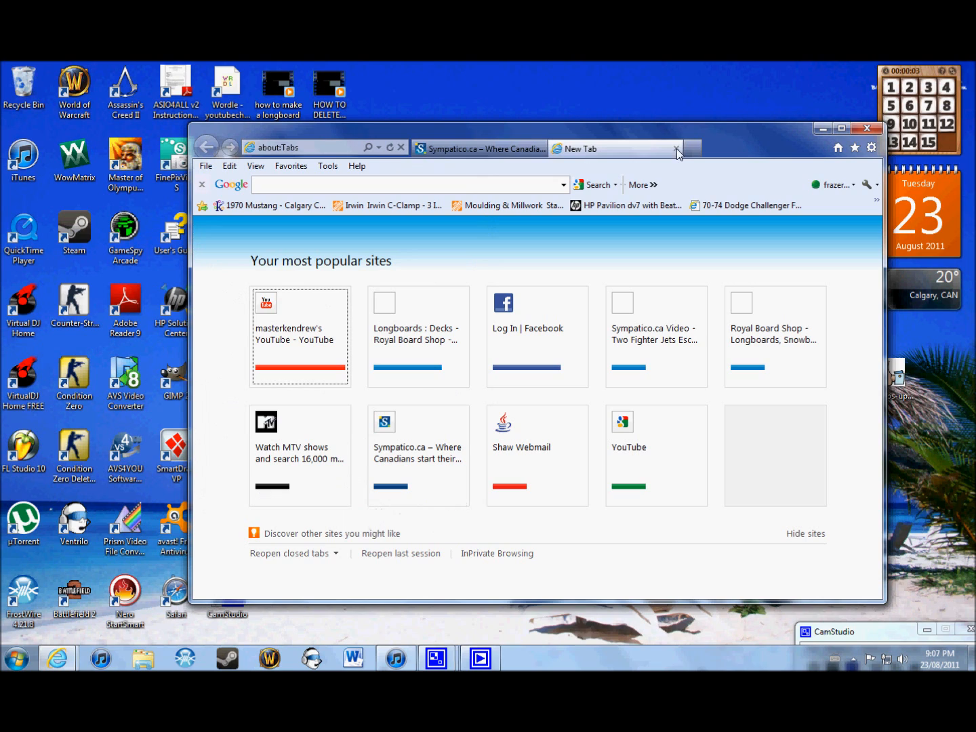
{"action": "left_click", "coordinate": [693, 149]}
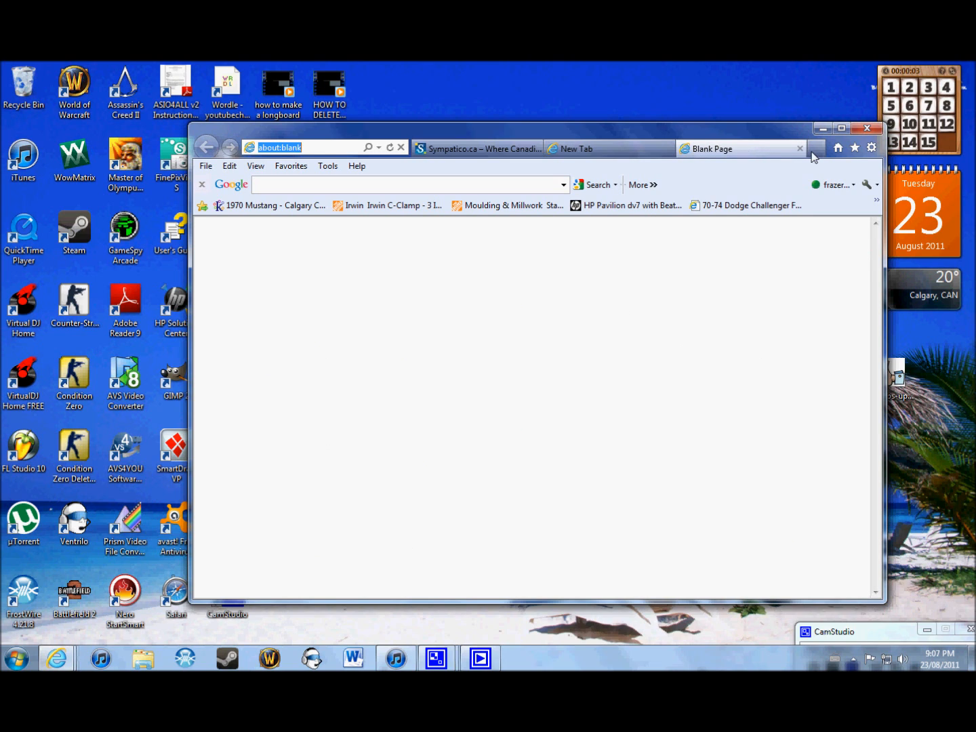
{"action": "mouse_move", "coordinate": [801, 147]}
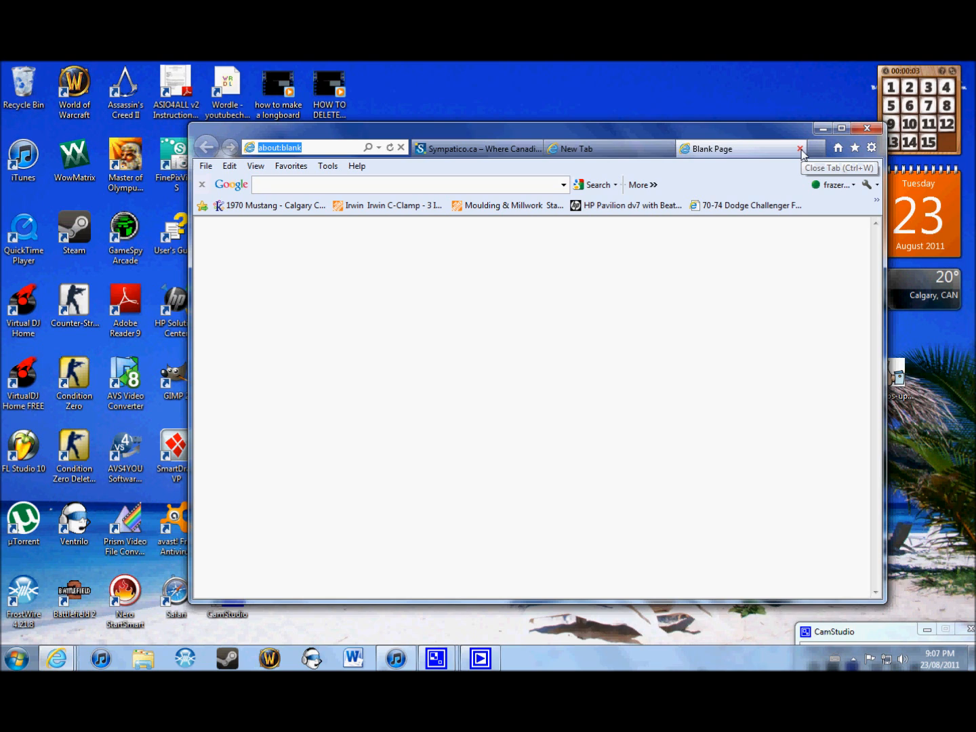
{"action": "left_click", "coordinate": [801, 149]}
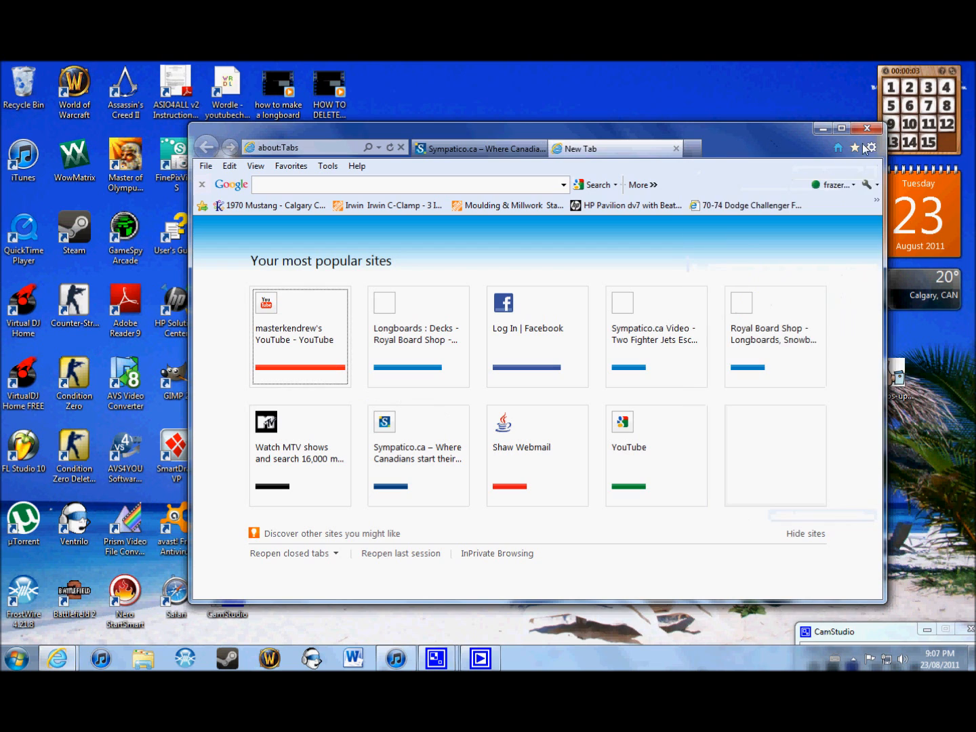
Reopen Internet Options from the gear menu and confirm new tabs open the New Tab page.
{"action": "left_click", "coordinate": [872, 147]}
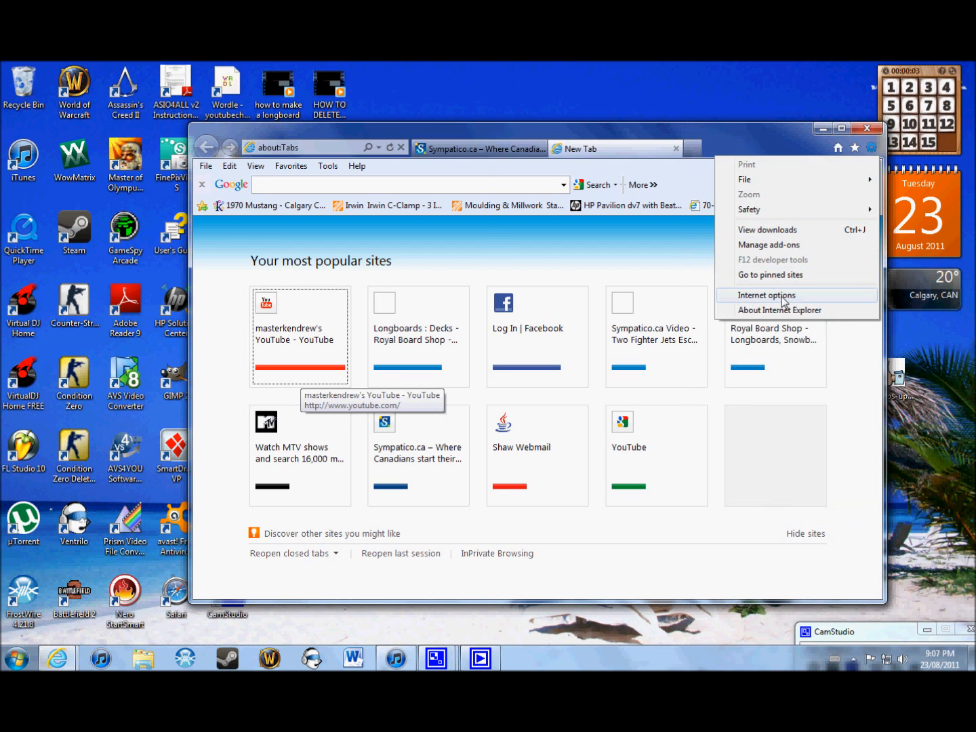
{"action": "left_click", "coordinate": [766, 295]}
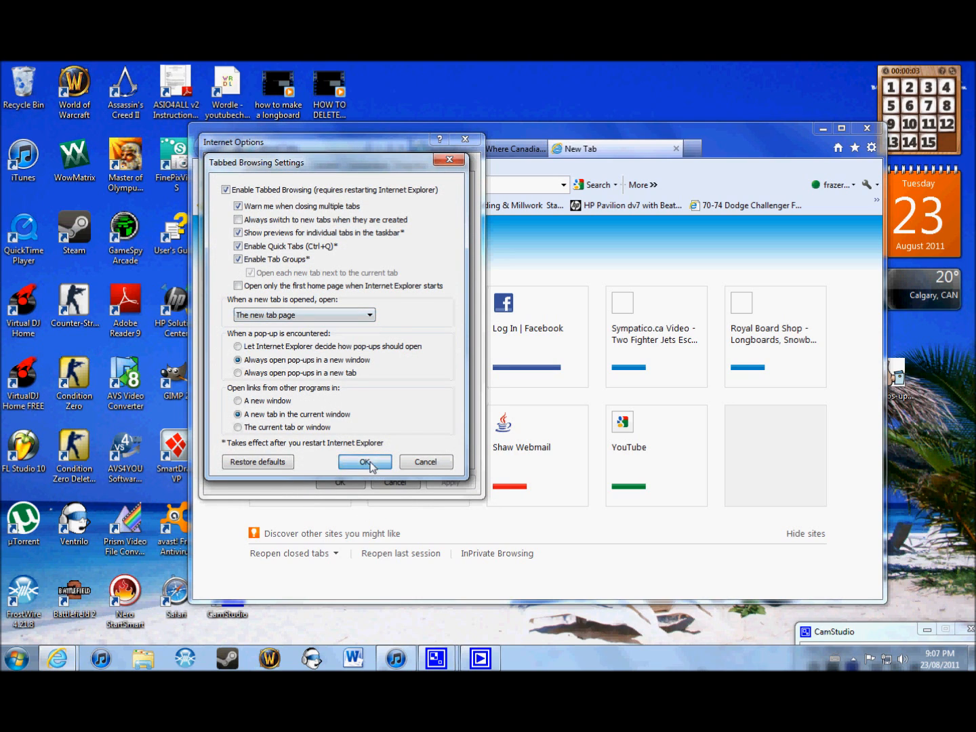
{"action": "left_click", "coordinate": [364, 461]}
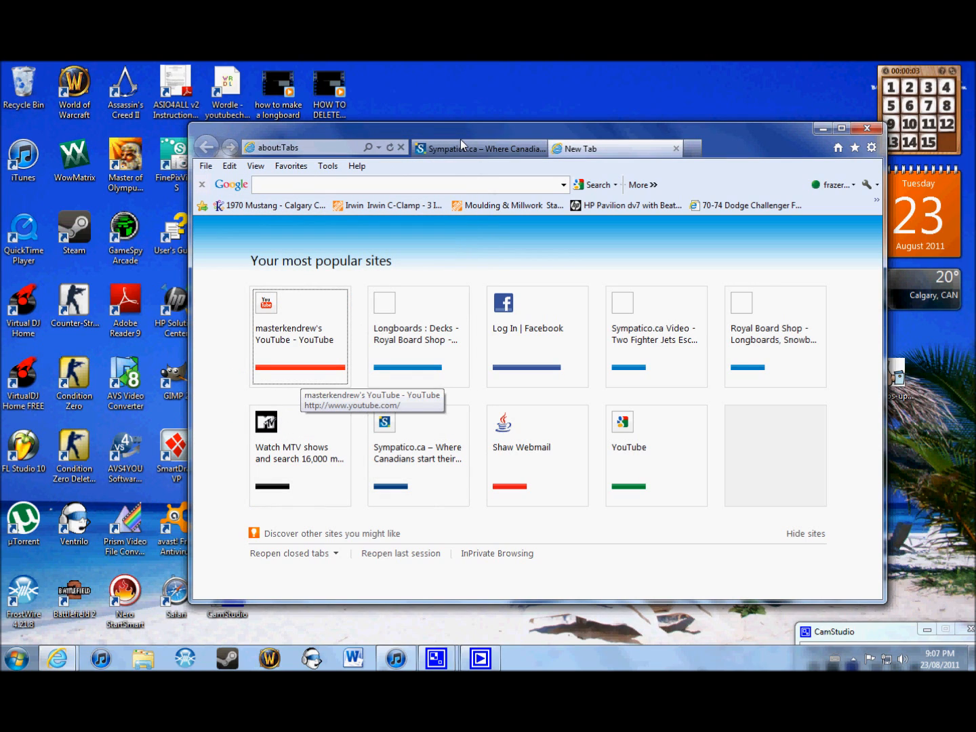
{"action": "mouse_move", "coordinate": [627, 205]}
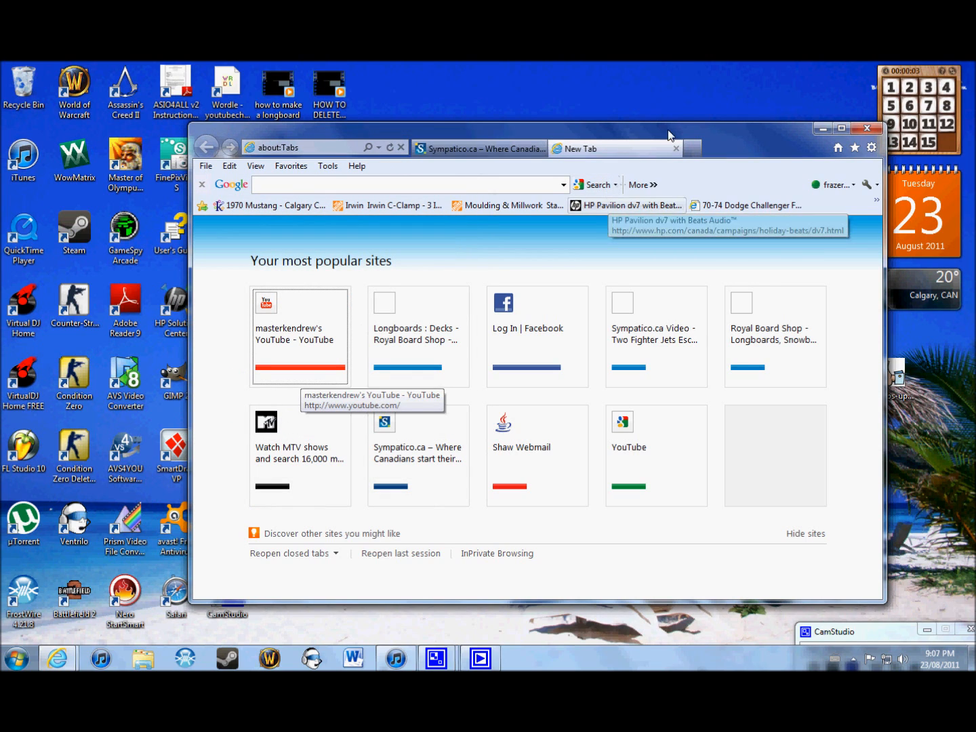
{"action": "mouse_move", "coordinate": [721, 175]}
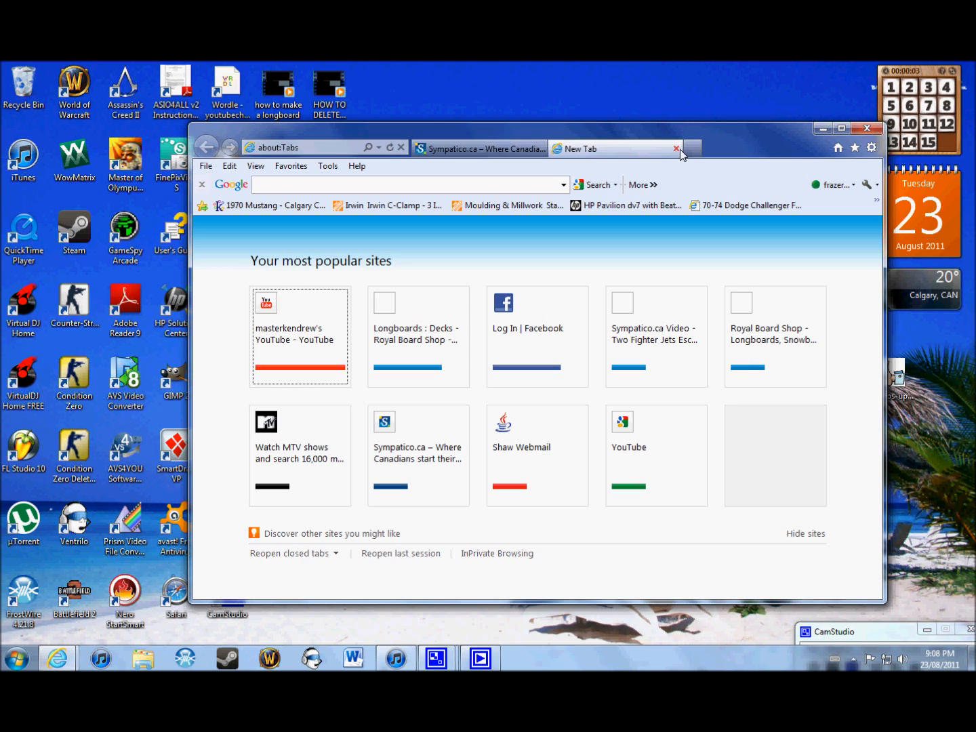
{"action": "mouse_move", "coordinate": [677, 148]}
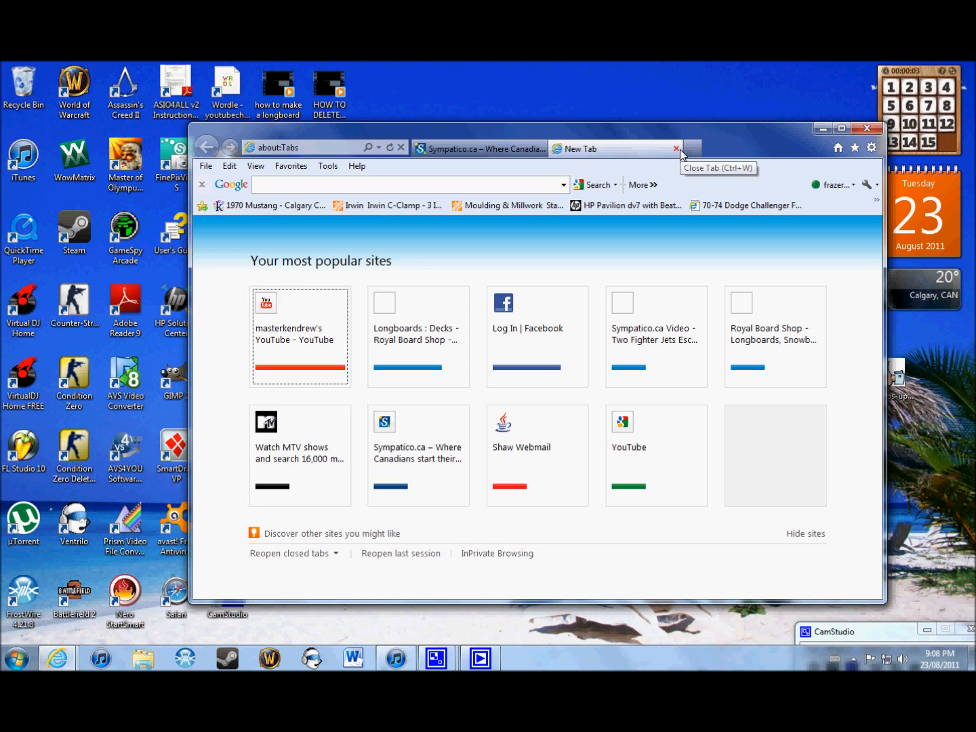